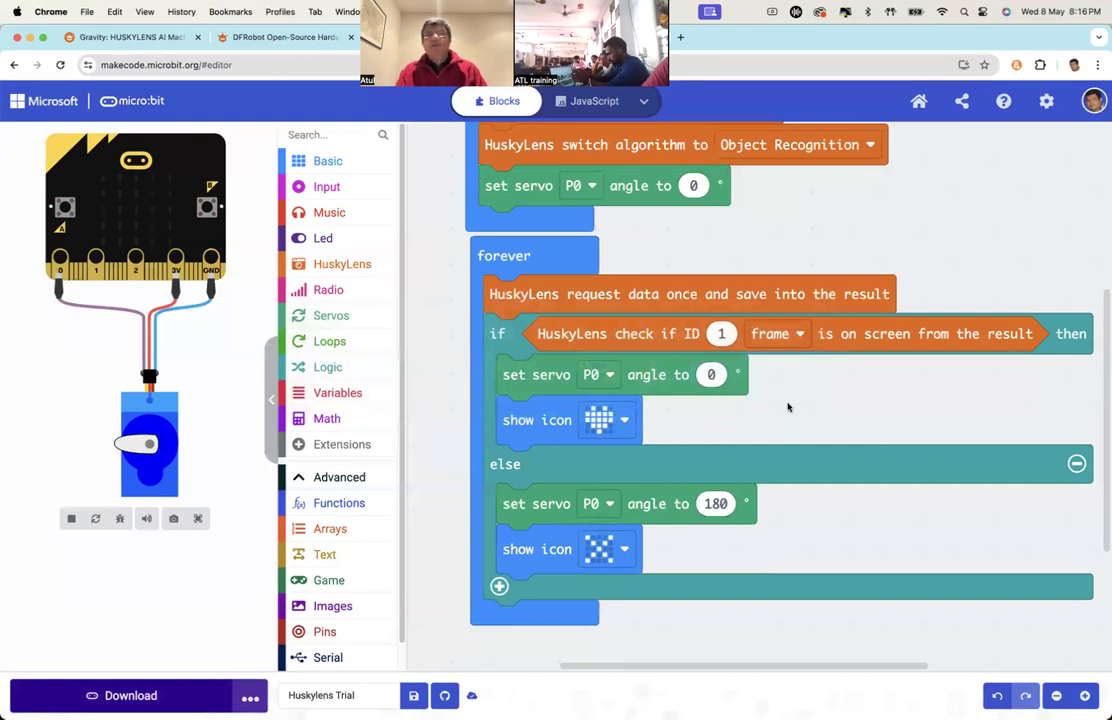
# Review the HuskyLens setup blocks and keep Object Recognition as the detection algorithm
pyautogui.scroll(3)
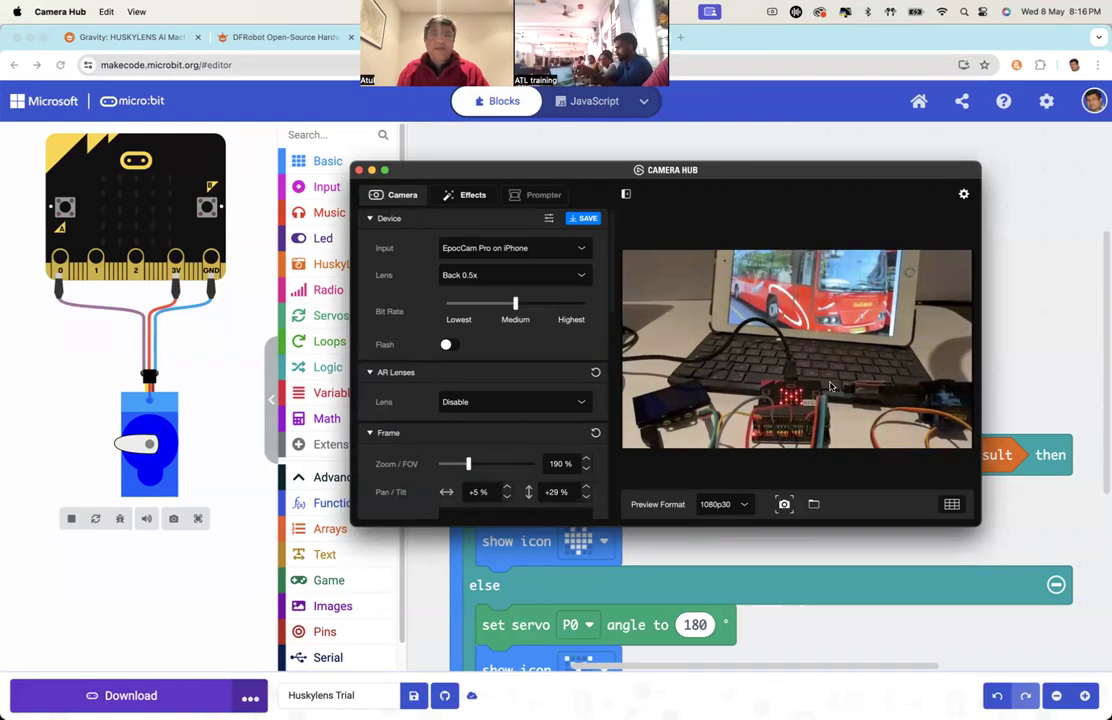
pyautogui.click(360, 168)
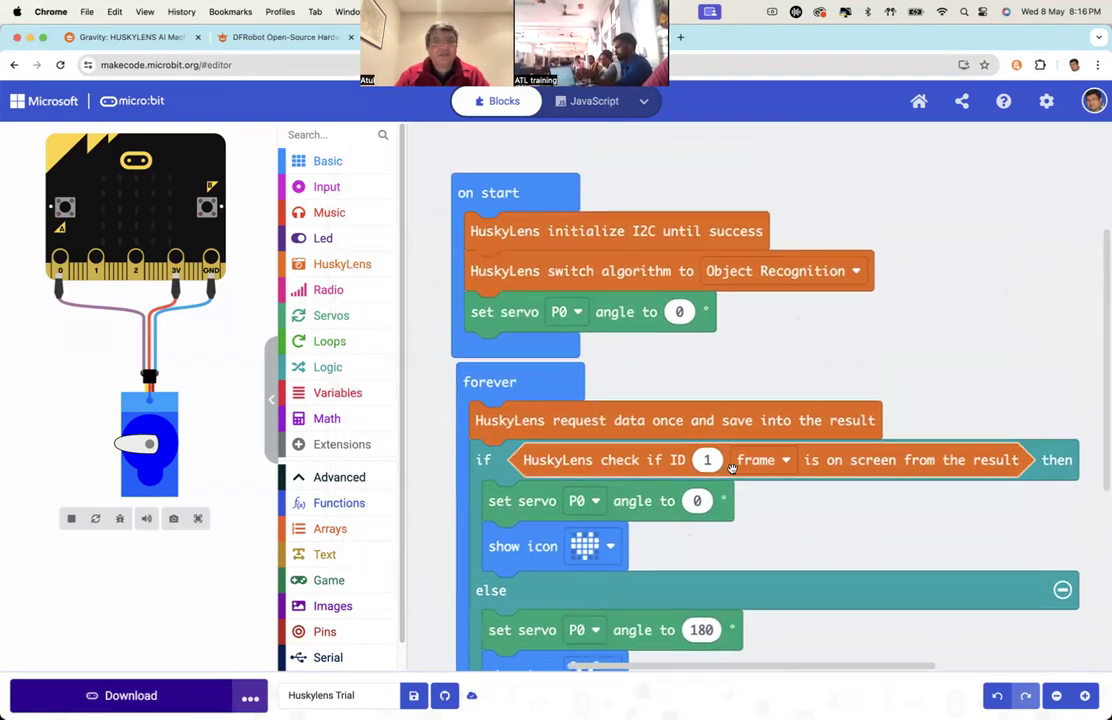
pyautogui.scroll(-3)
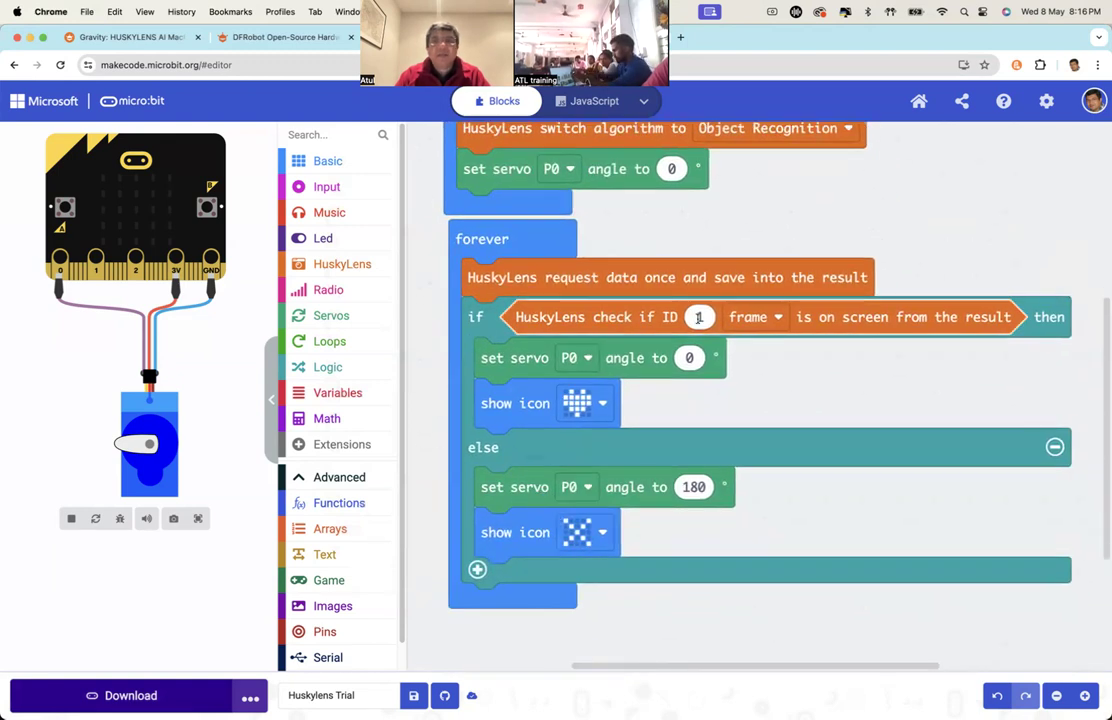
pyautogui.scroll(3)
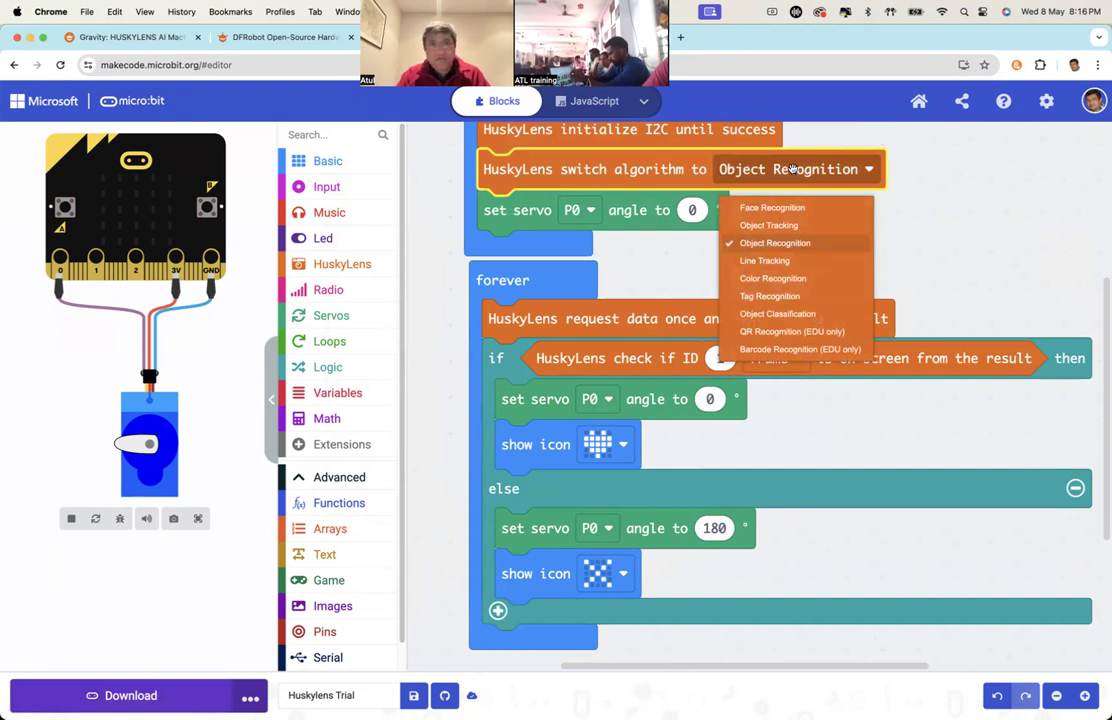
pyautogui.click(776, 244)
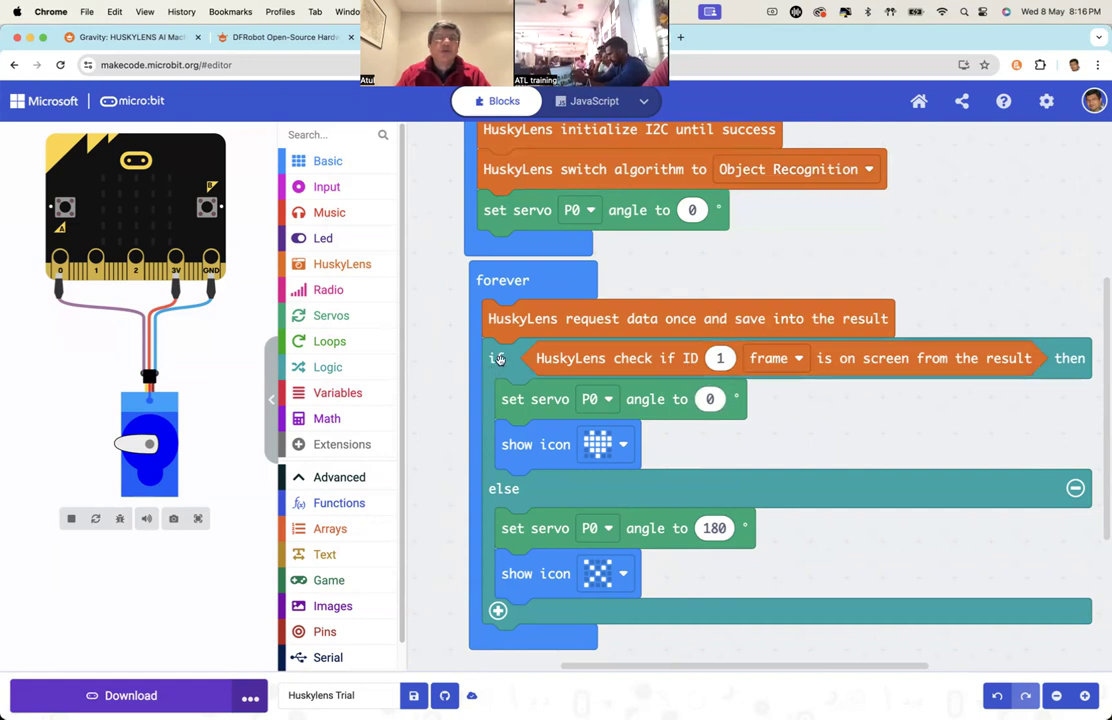
pyautogui.moveTo(496, 358)
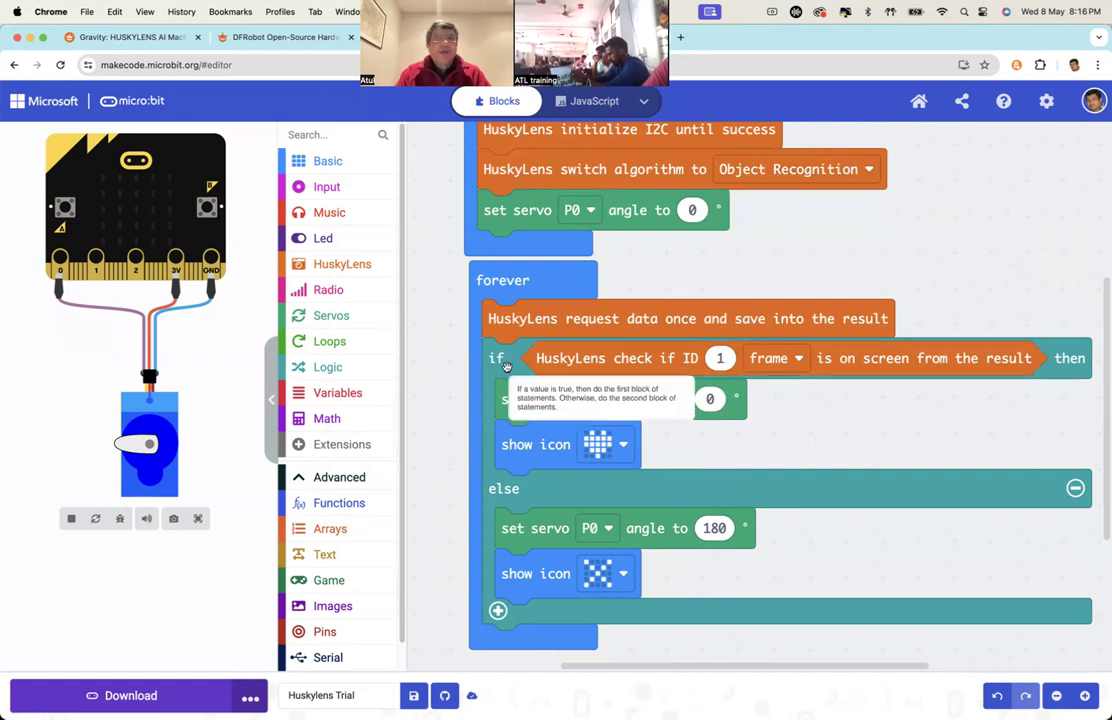
pyautogui.moveTo(552, 418)
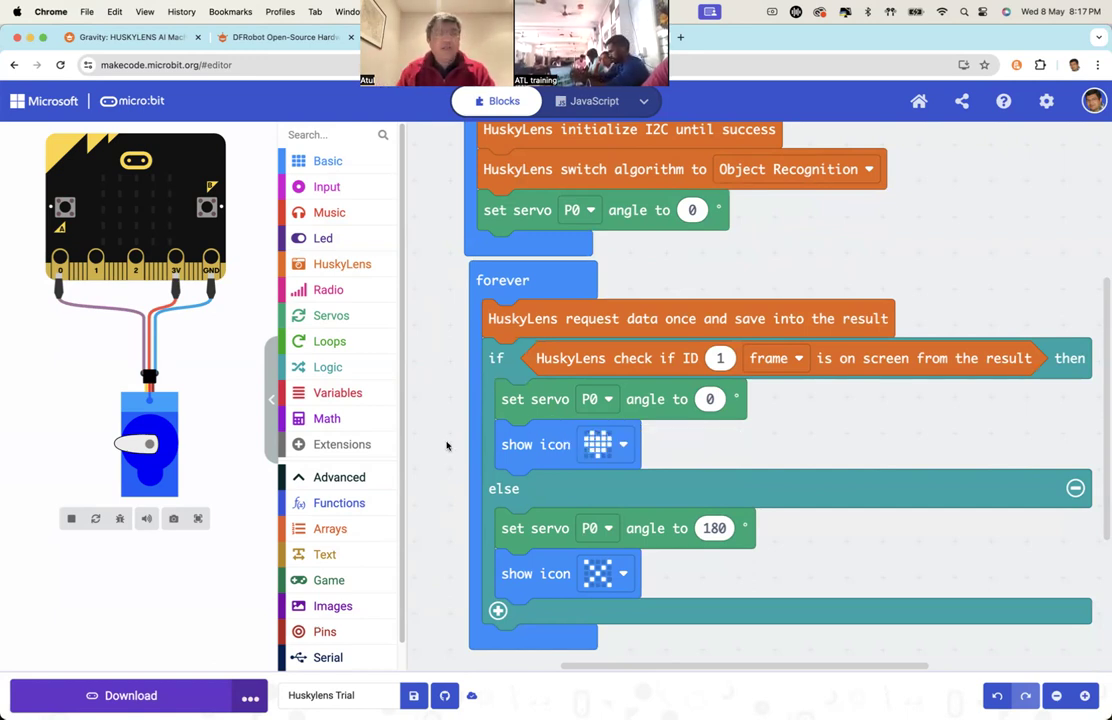
# Add digital write blocks in the ID 1 branch: P14 to 0 and P15 to 1
pyautogui.click(324, 604)
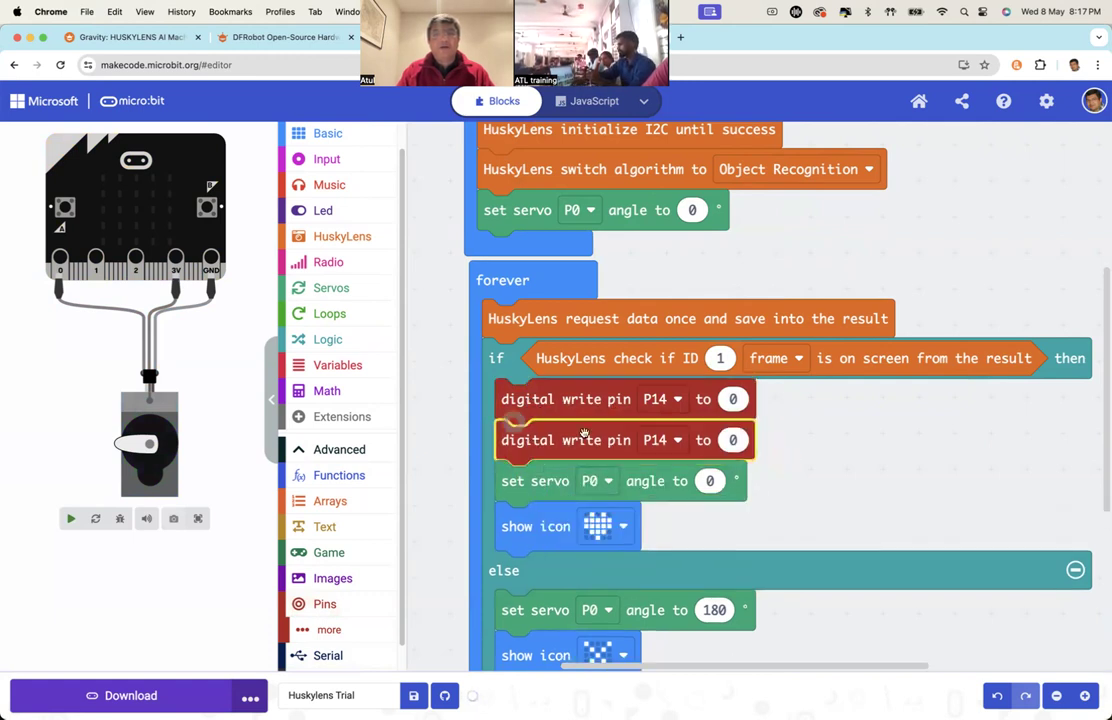
pyautogui.click(664, 440)
pyautogui.write('1')
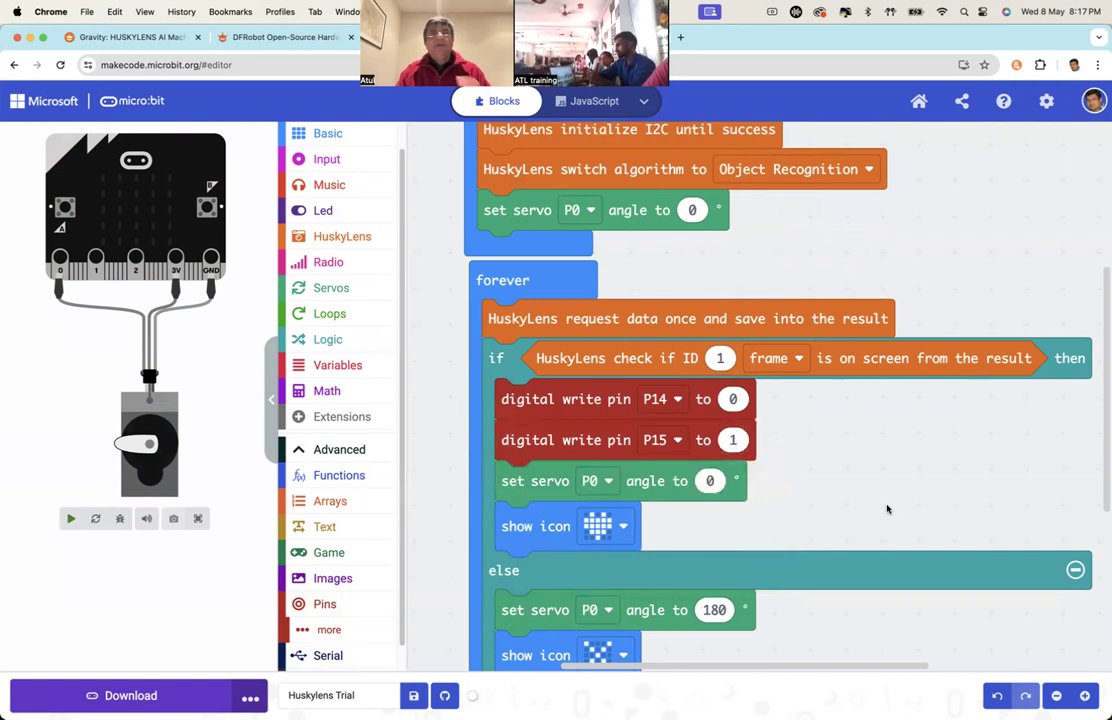
pyautogui.click(70, 518)
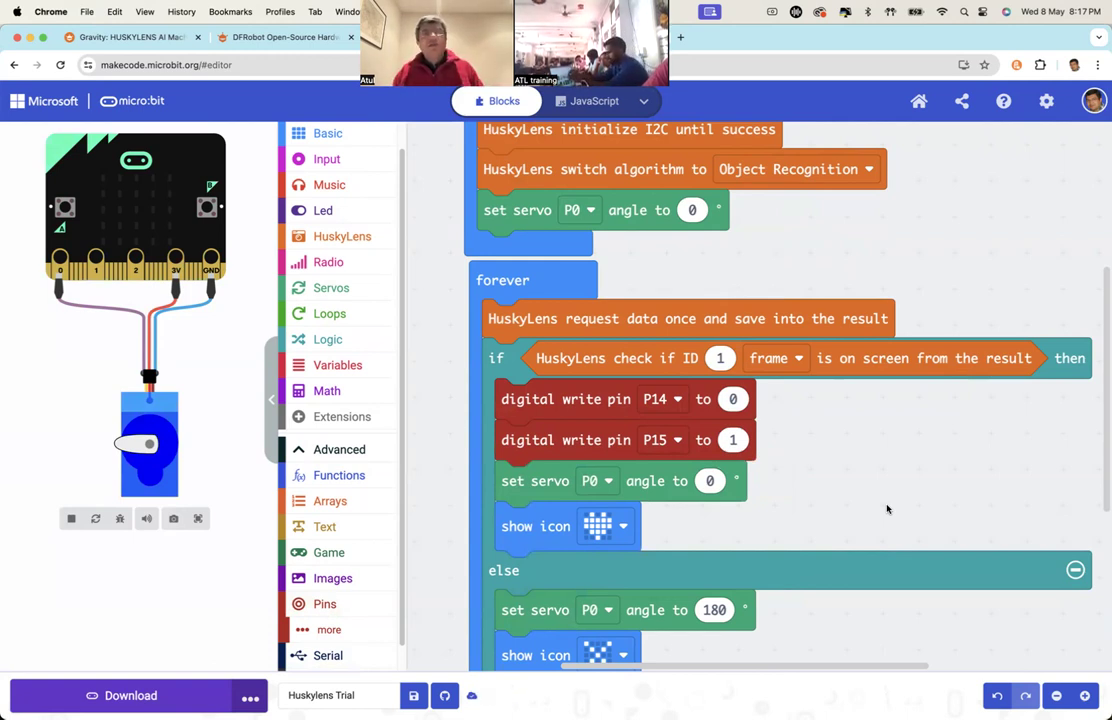
pyautogui.scroll(3)
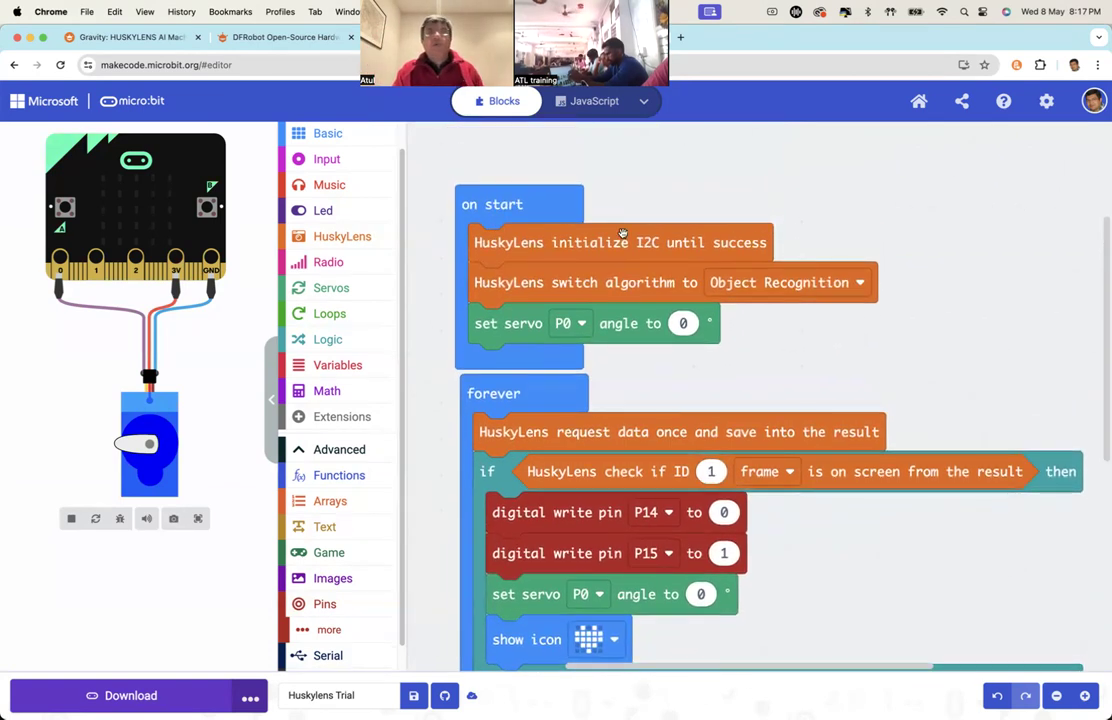
pyautogui.click(786, 282)
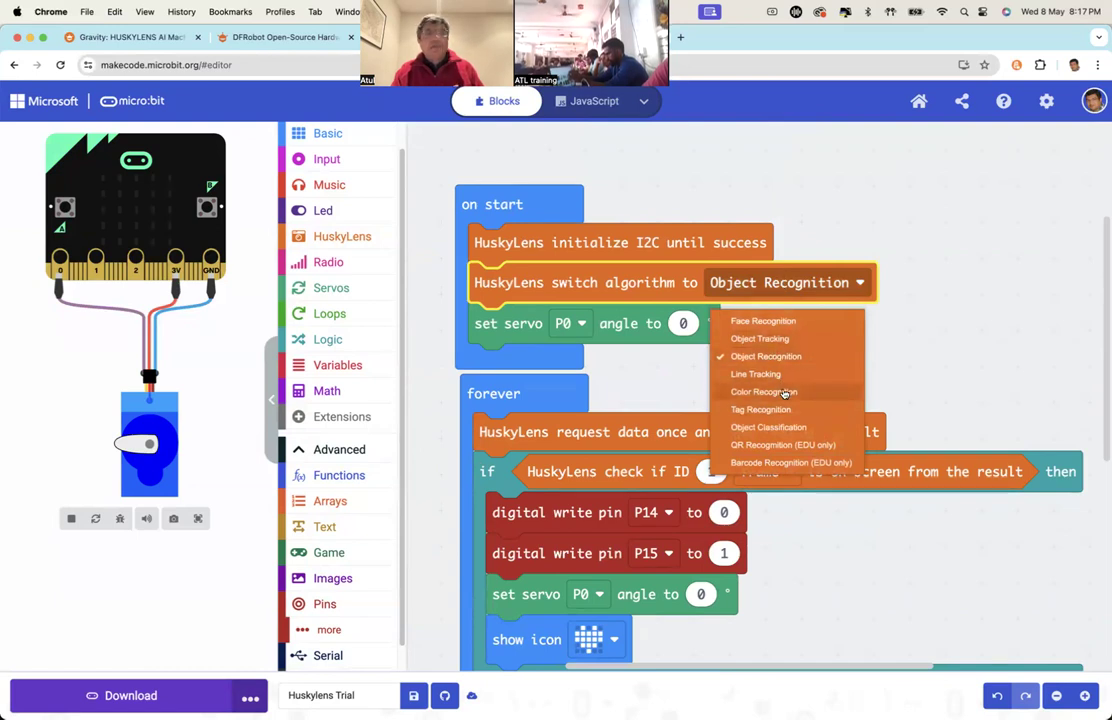
pyautogui.click(766, 356)
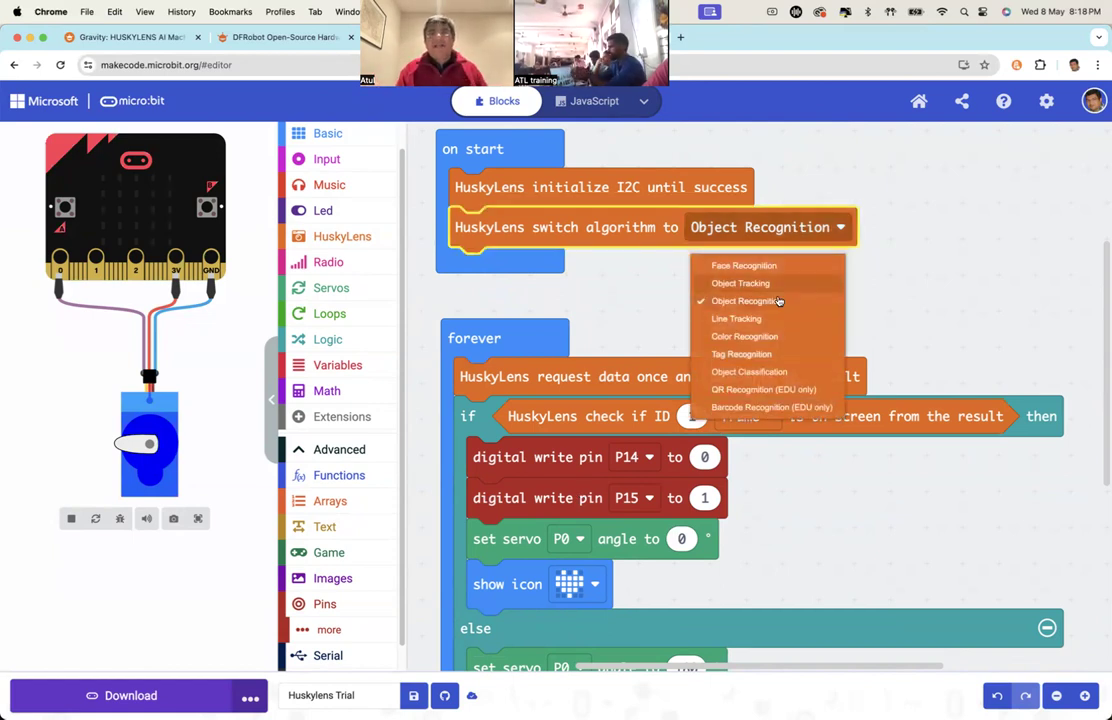
pyautogui.moveTo(736, 318)
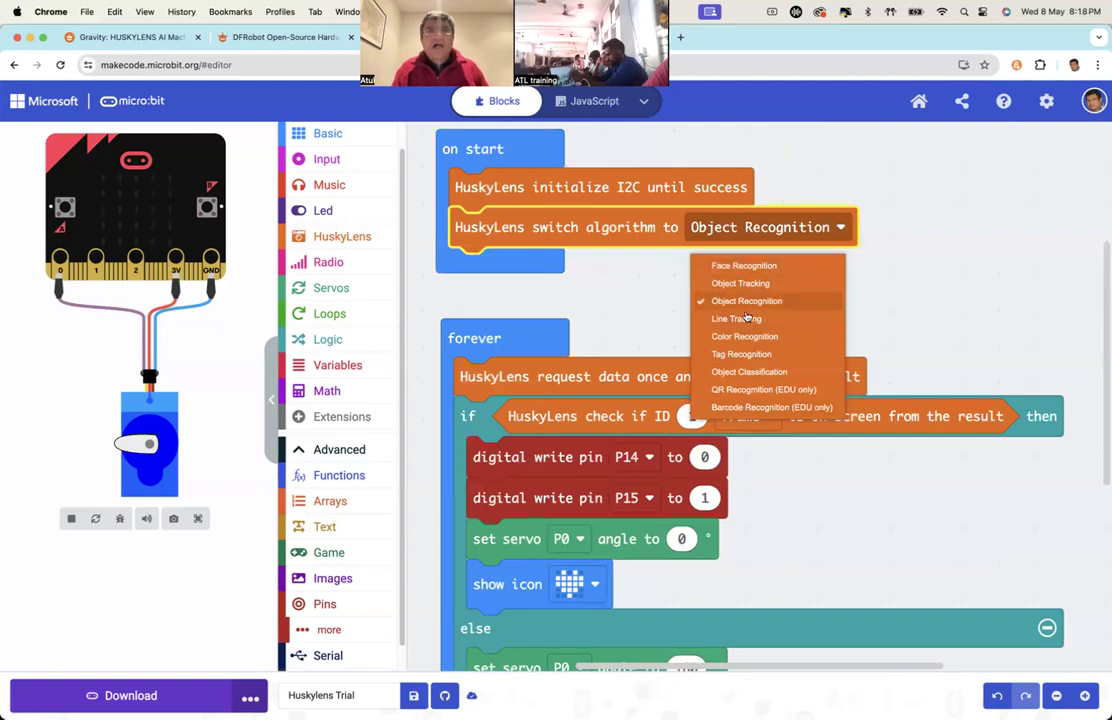
pyautogui.moveTo(756, 352)
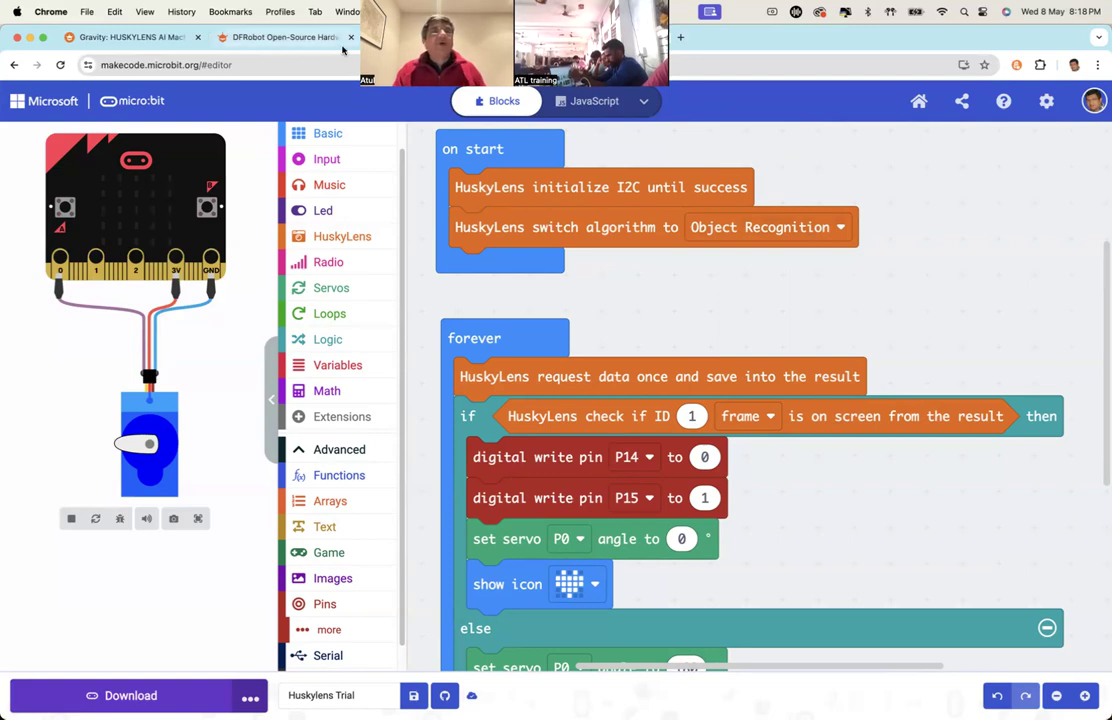
pyautogui.click(280, 36)
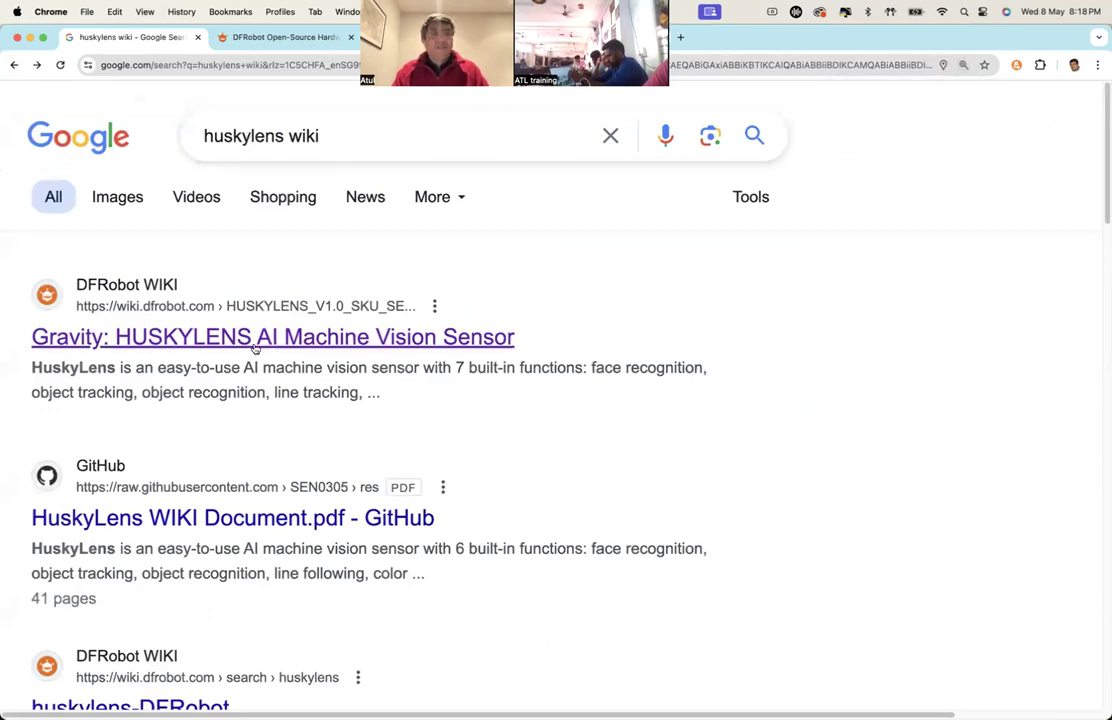
pyautogui.moveTo(138, 232)
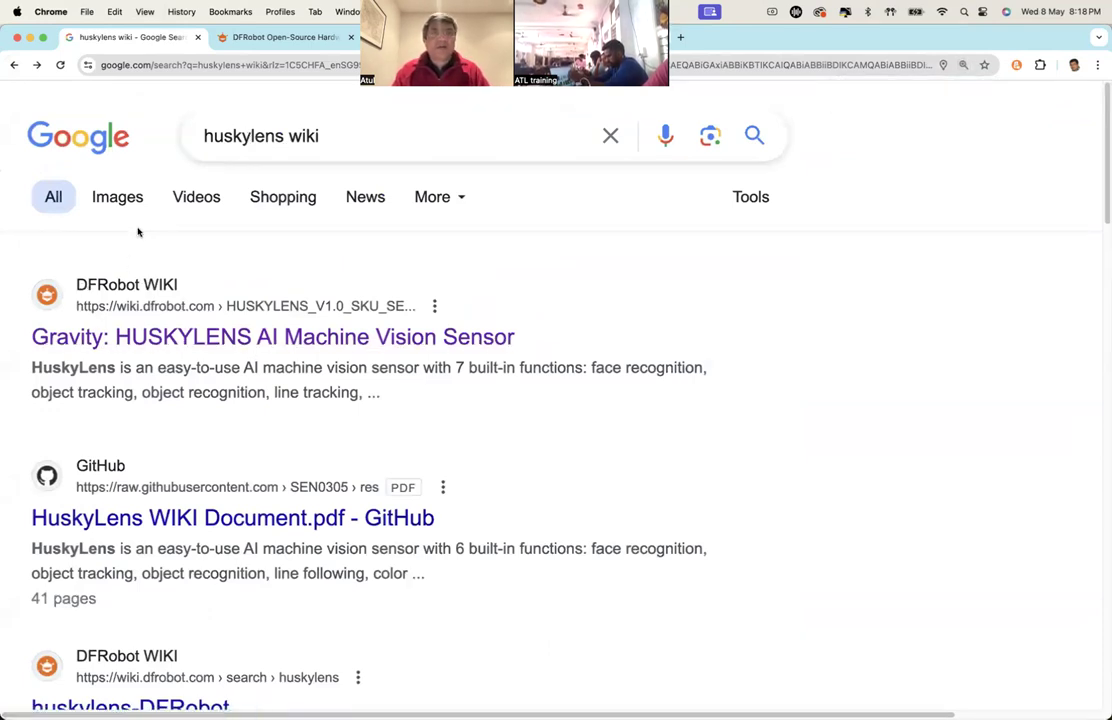
# Open the DFRobot wiki 'Gravity: HUSKYLENS AI Machine Vision Sensor' (SEN0305) result
pyautogui.click(272, 336)
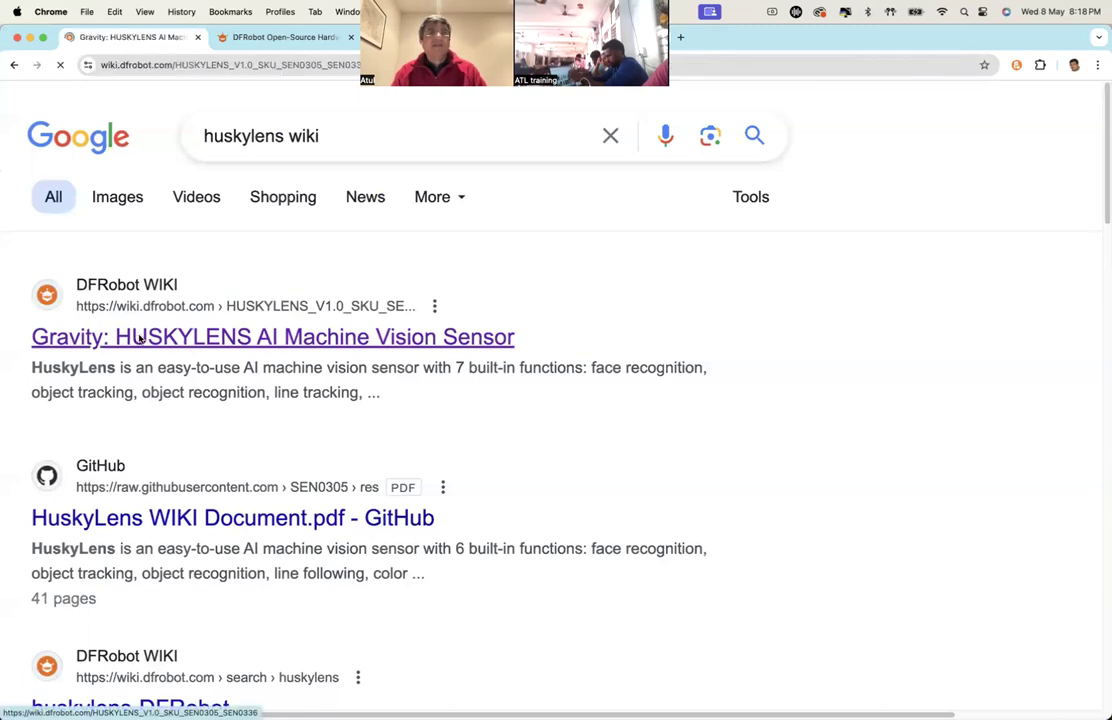
pyautogui.click(272, 336)
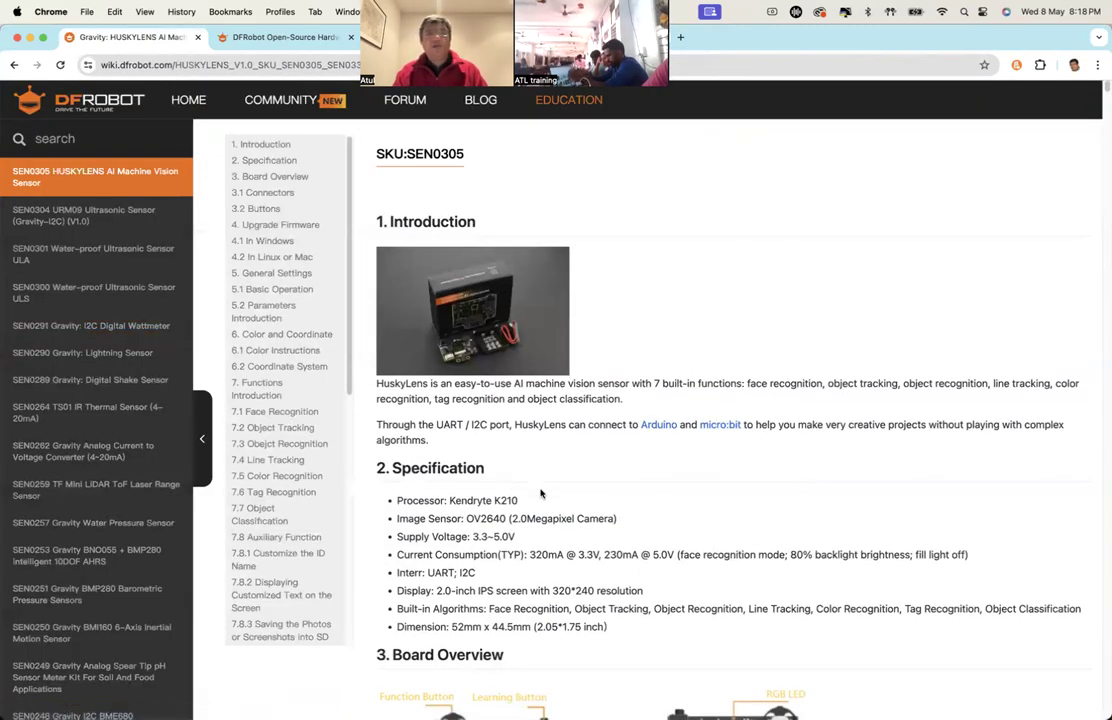
pyautogui.moveTo(272, 256)
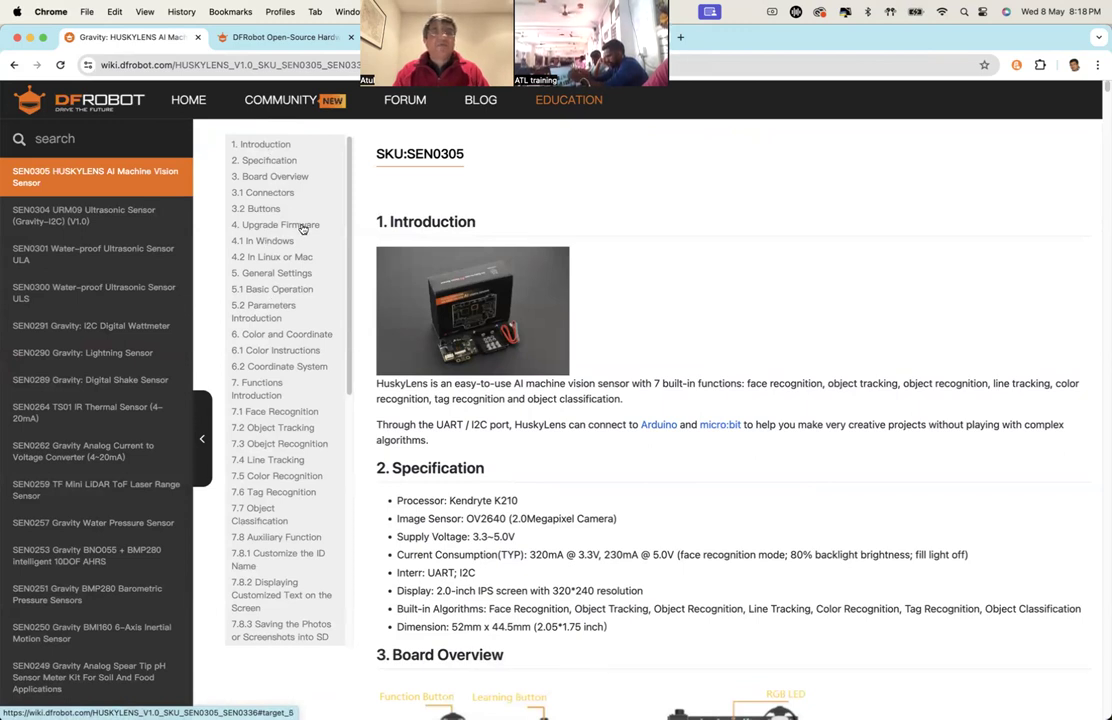
pyautogui.moveTo(276, 356)
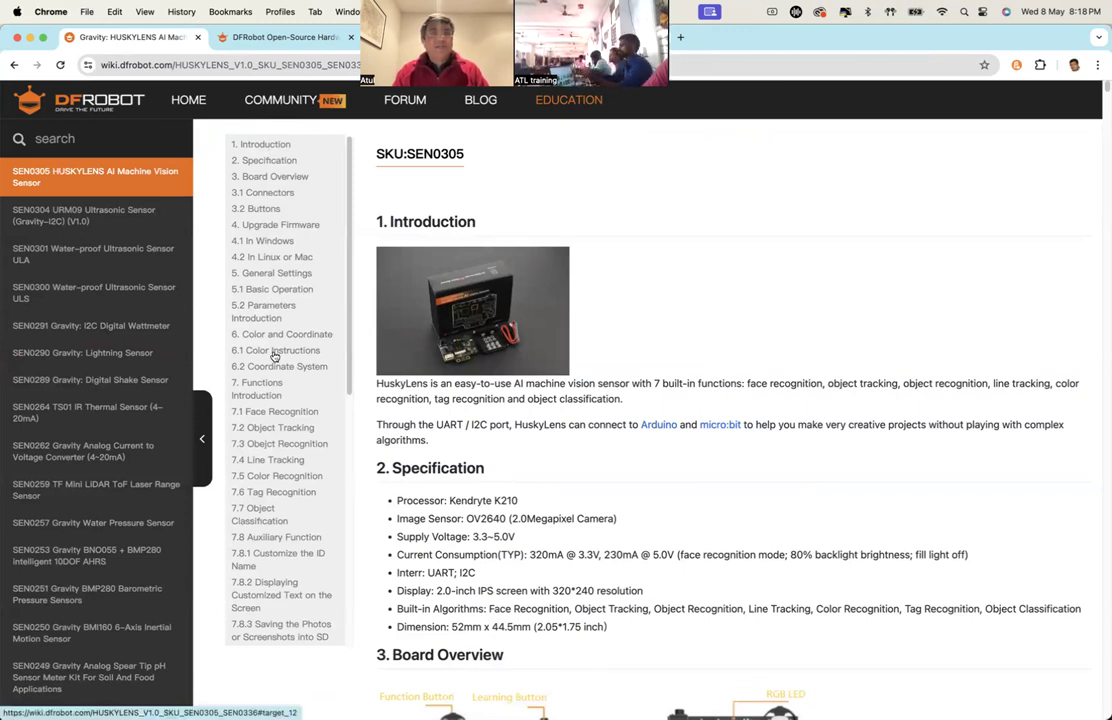
# Move past Connectors, Buttons and Upgrade Firmware to section 7.1 Face Recognition
pyautogui.scroll(-3)
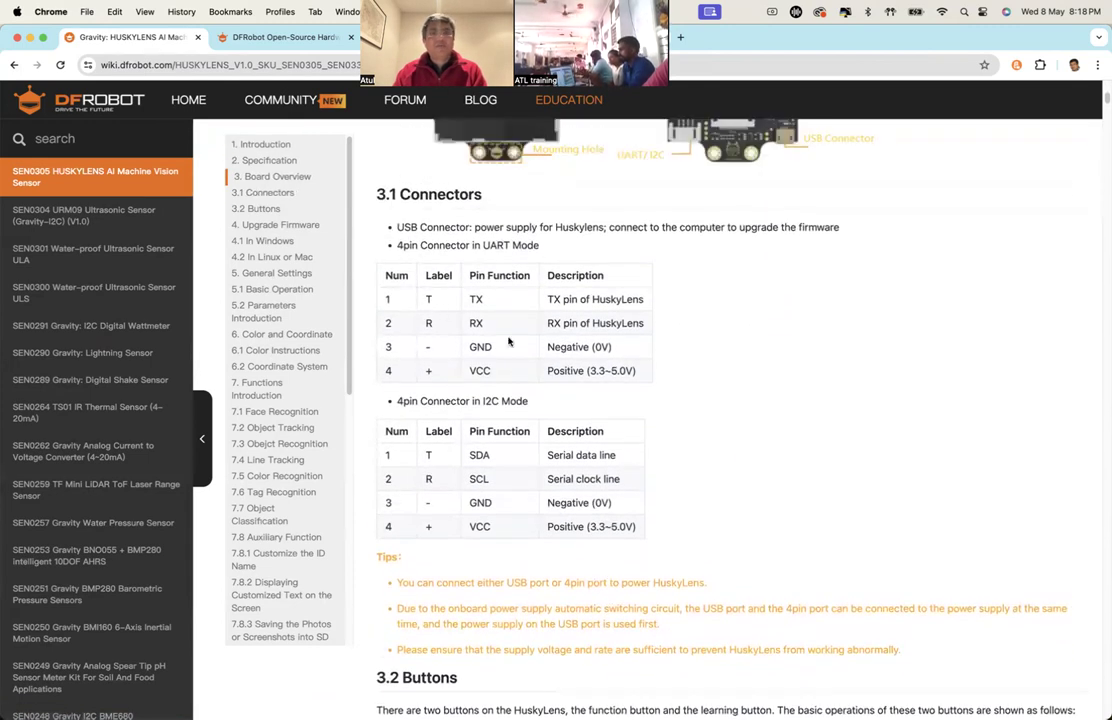
pyautogui.moveTo(532, 560)
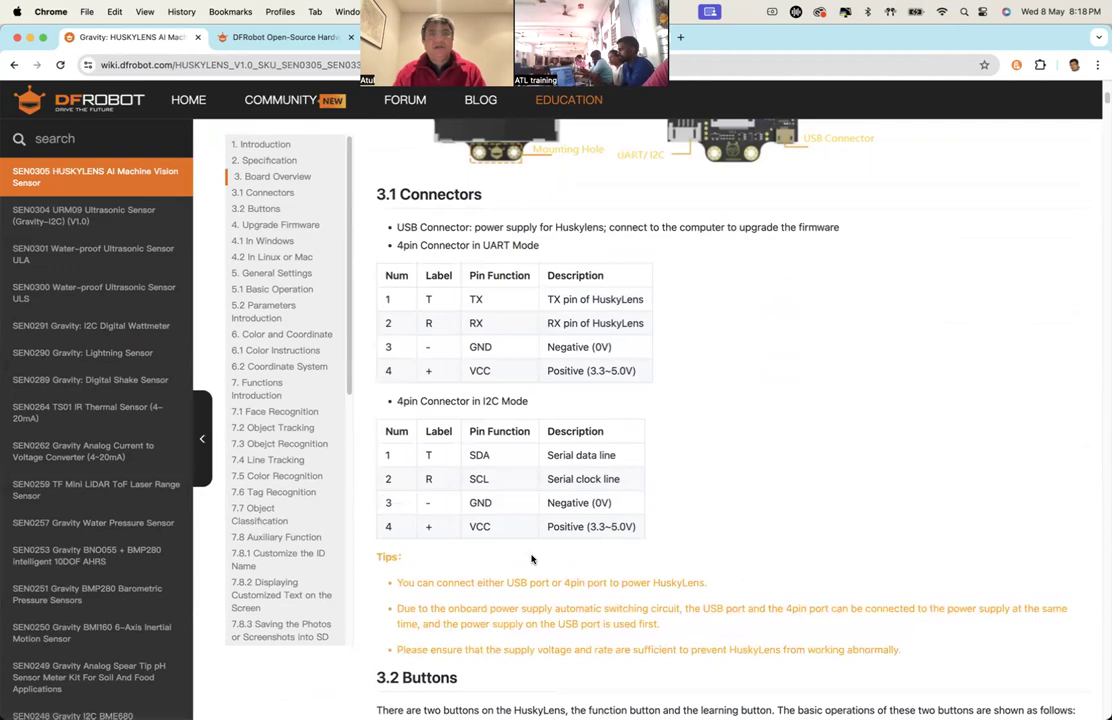
pyautogui.scroll(-3)
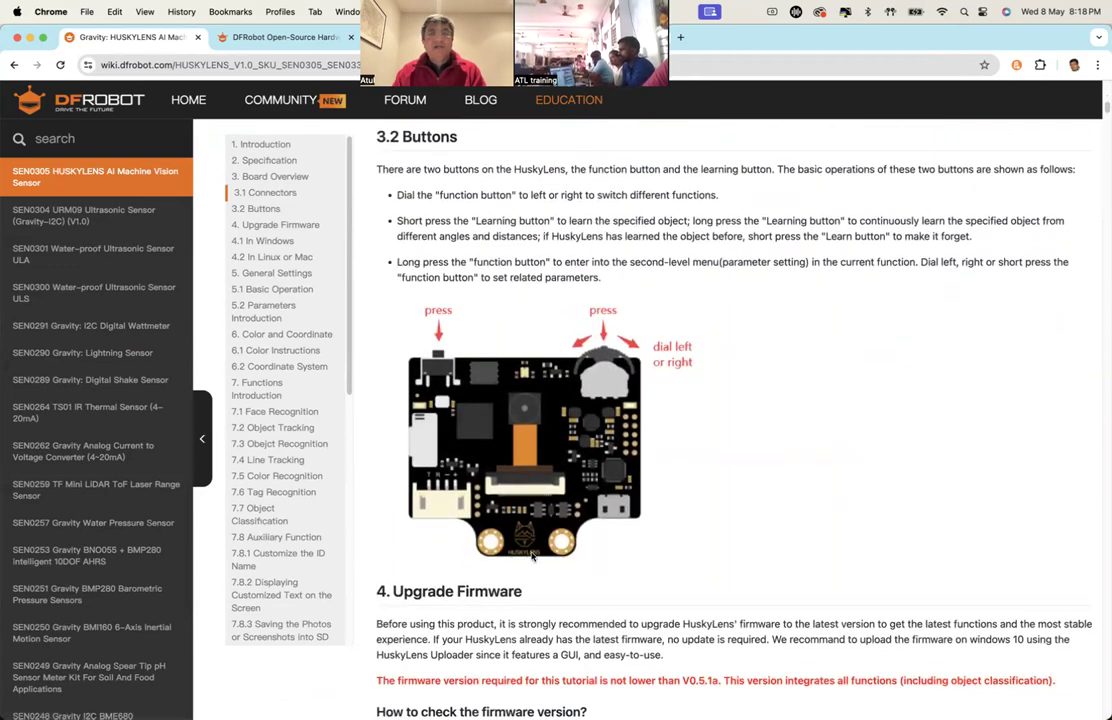
pyautogui.scroll(-3)
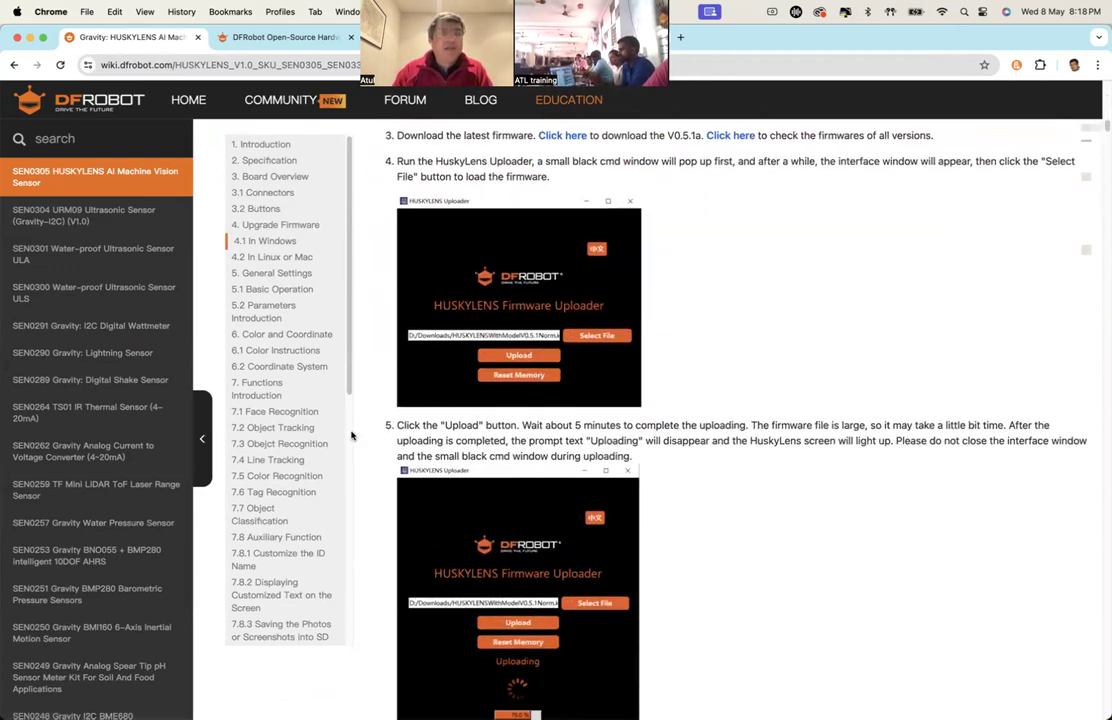
pyautogui.click(276, 412)
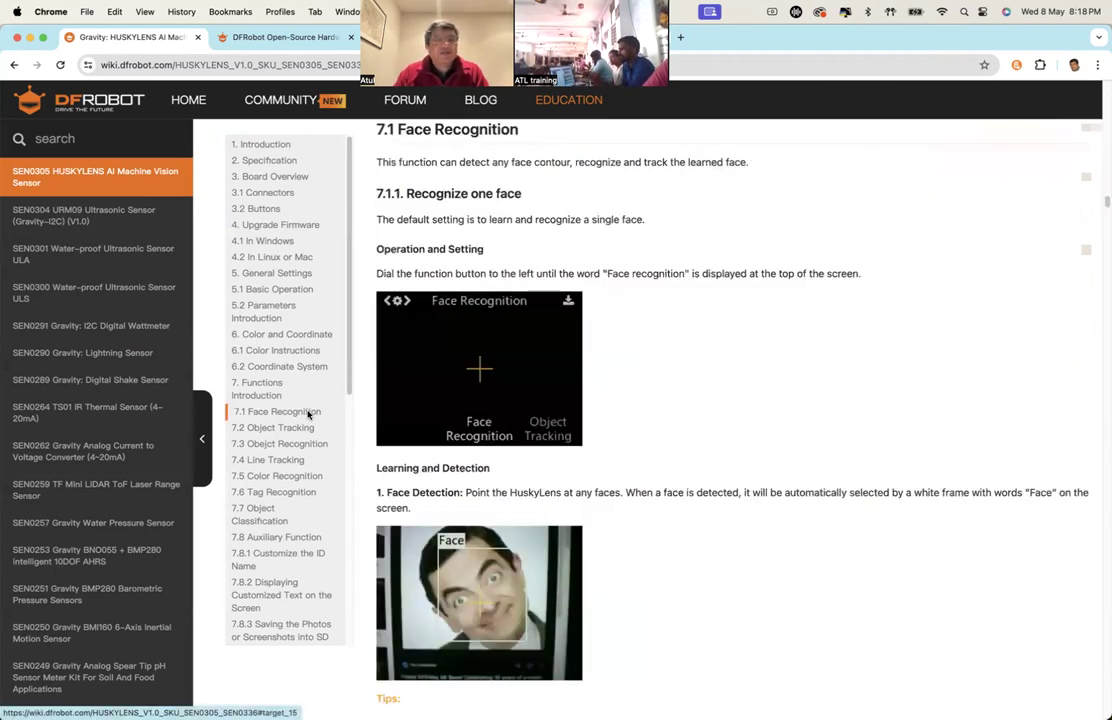
pyautogui.moveTo(312, 414)
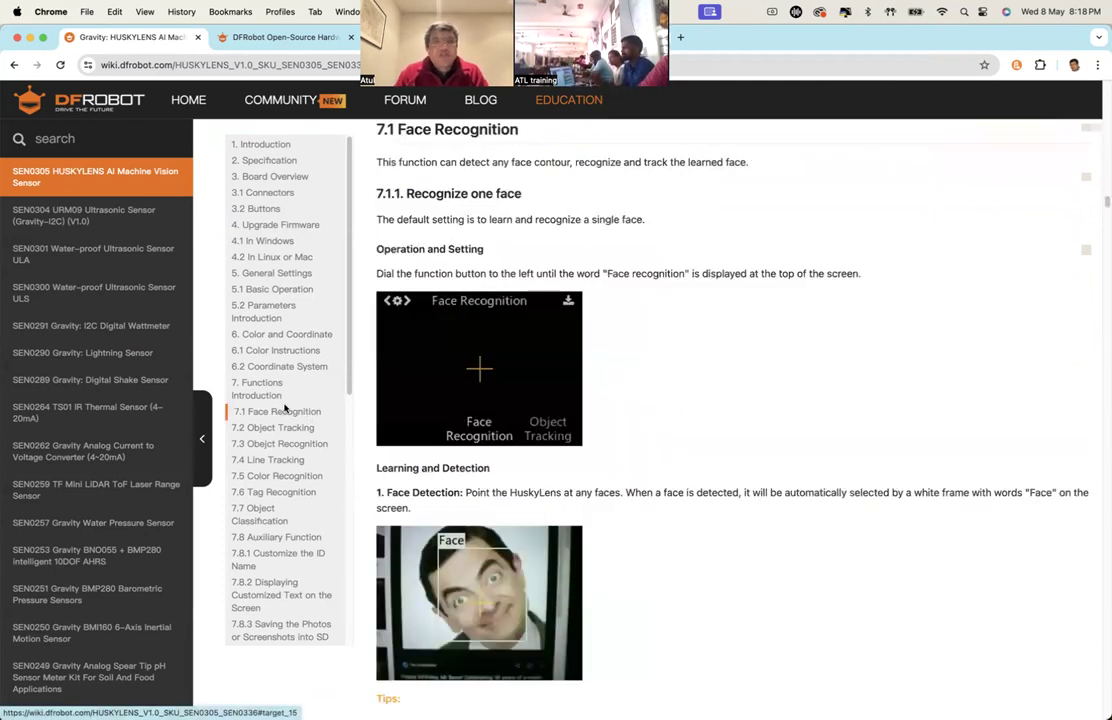
# Read through Face Recognition, then jump to 7.2 Object Tracking and 7.5 Color Recognition
pyautogui.scroll(-3)
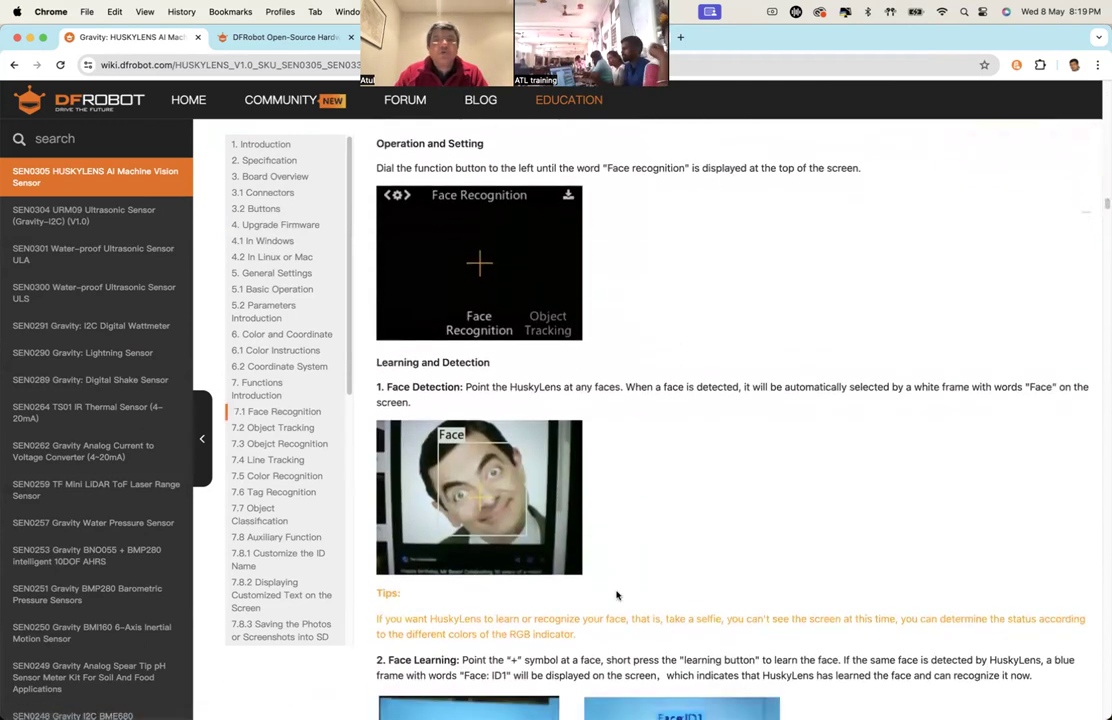
pyautogui.scroll(-3)
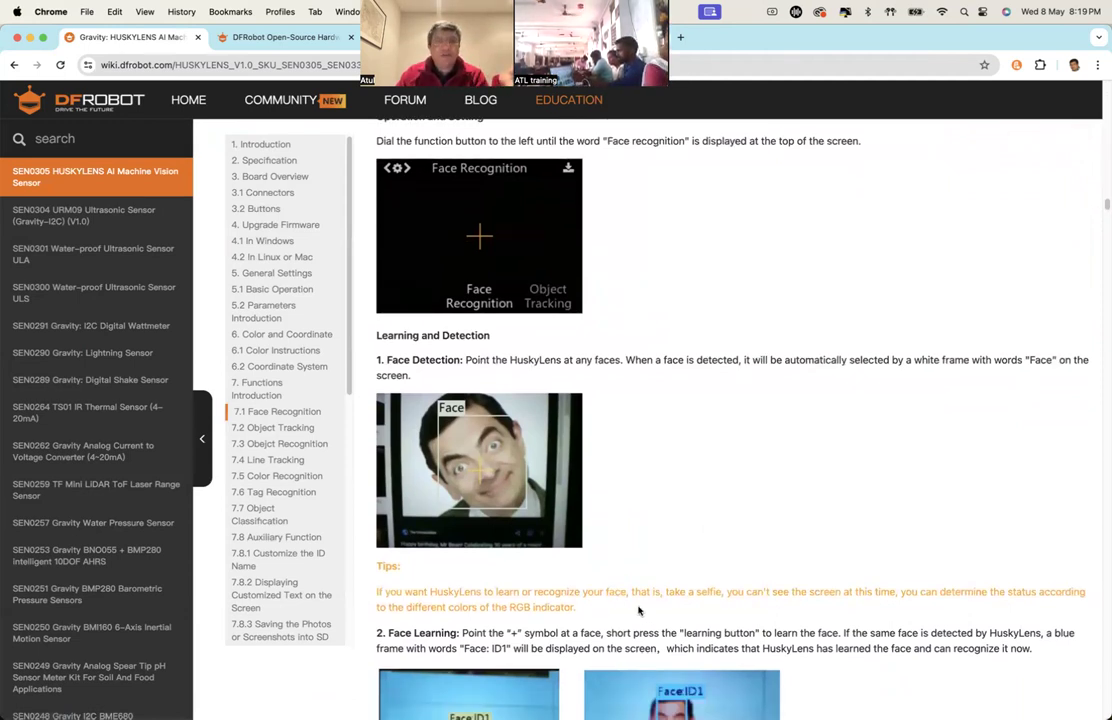
pyautogui.scroll(-3)
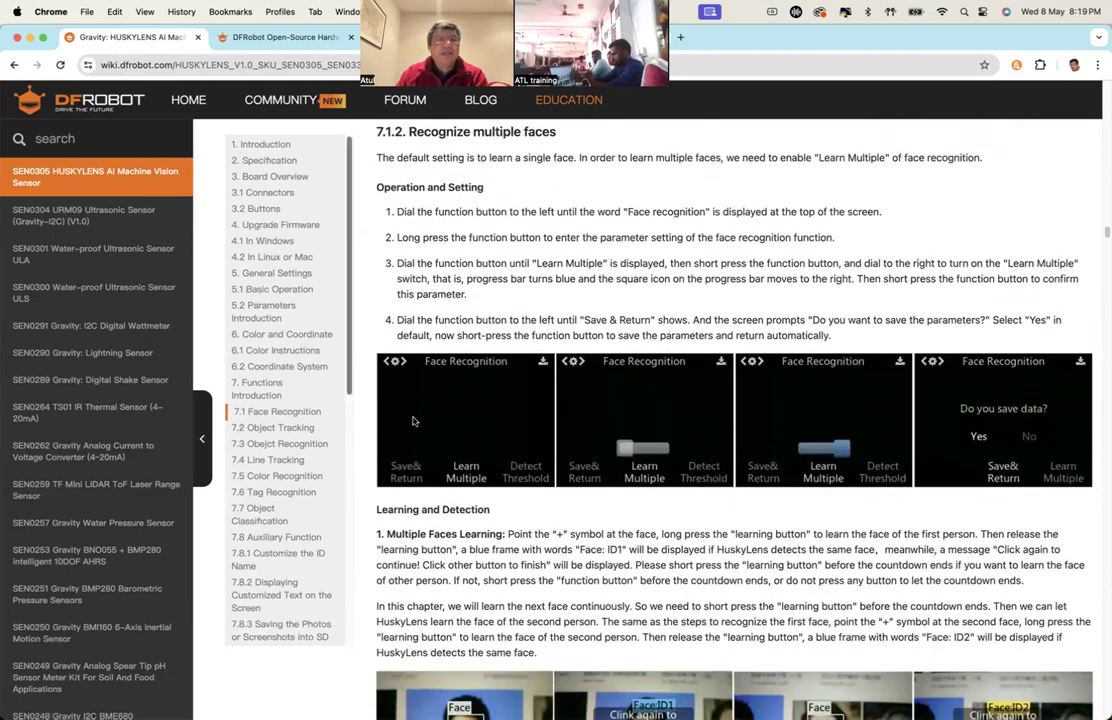
pyautogui.moveTo(278, 436)
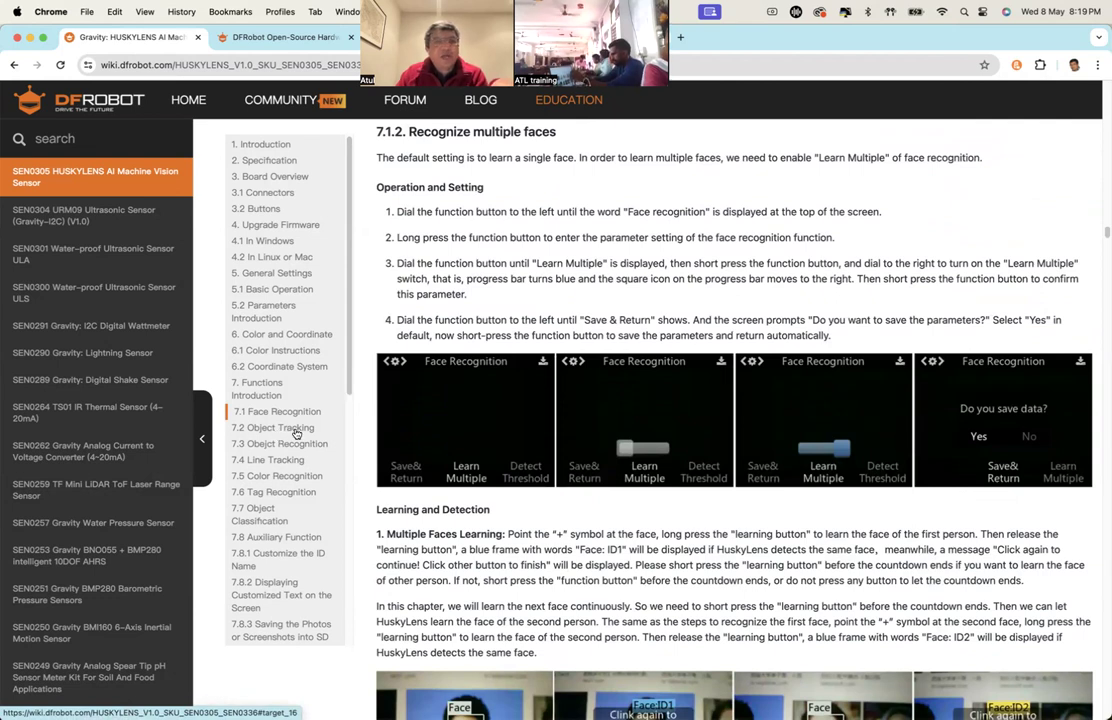
pyautogui.click(274, 428)
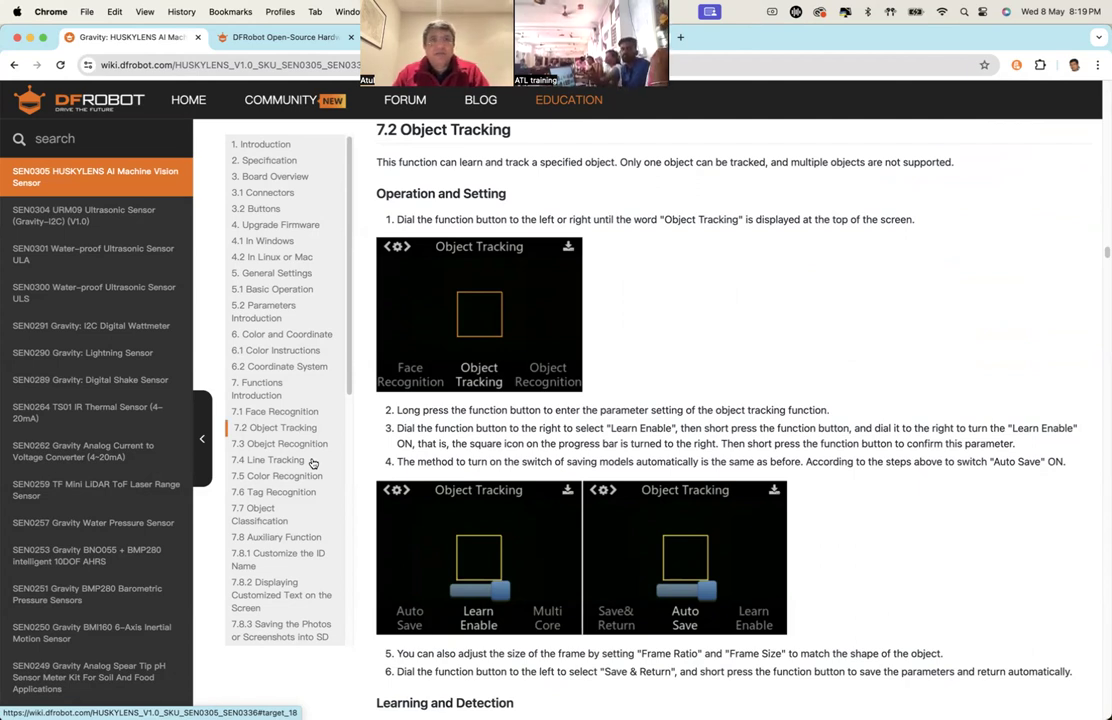
pyautogui.moveTo(314, 464)
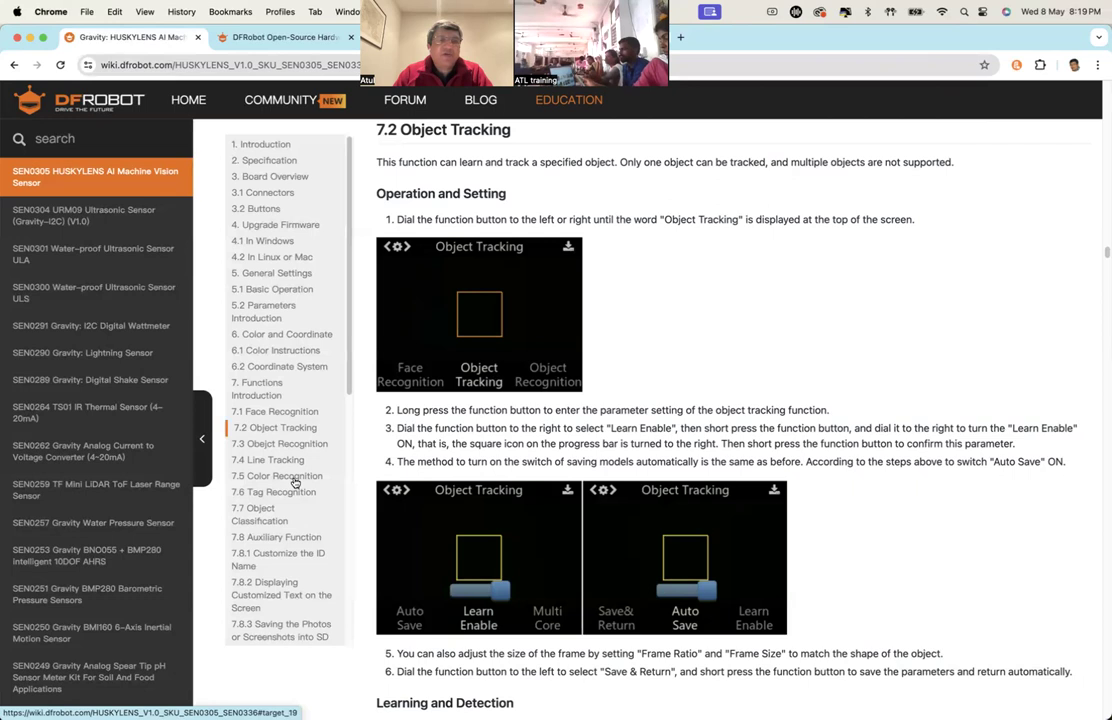
pyautogui.click(280, 476)
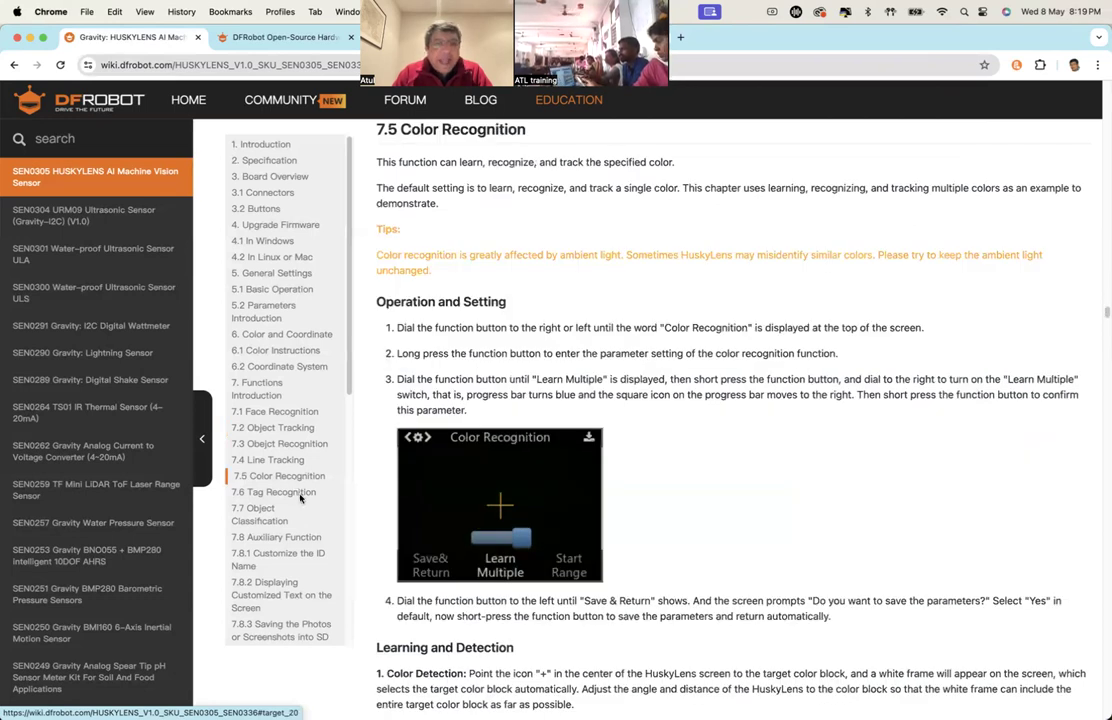
# Scroll down to section 7.6 Tag Recognition with its grid of test tags
pyautogui.scroll(-3)
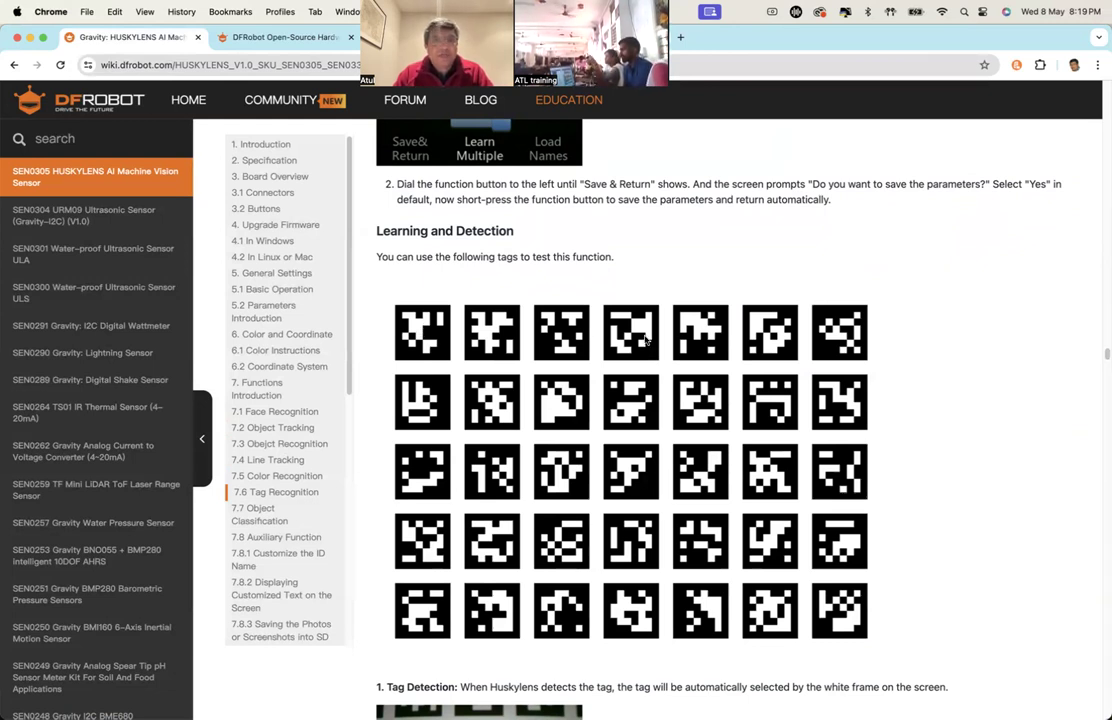
pyautogui.moveTo(688, 228)
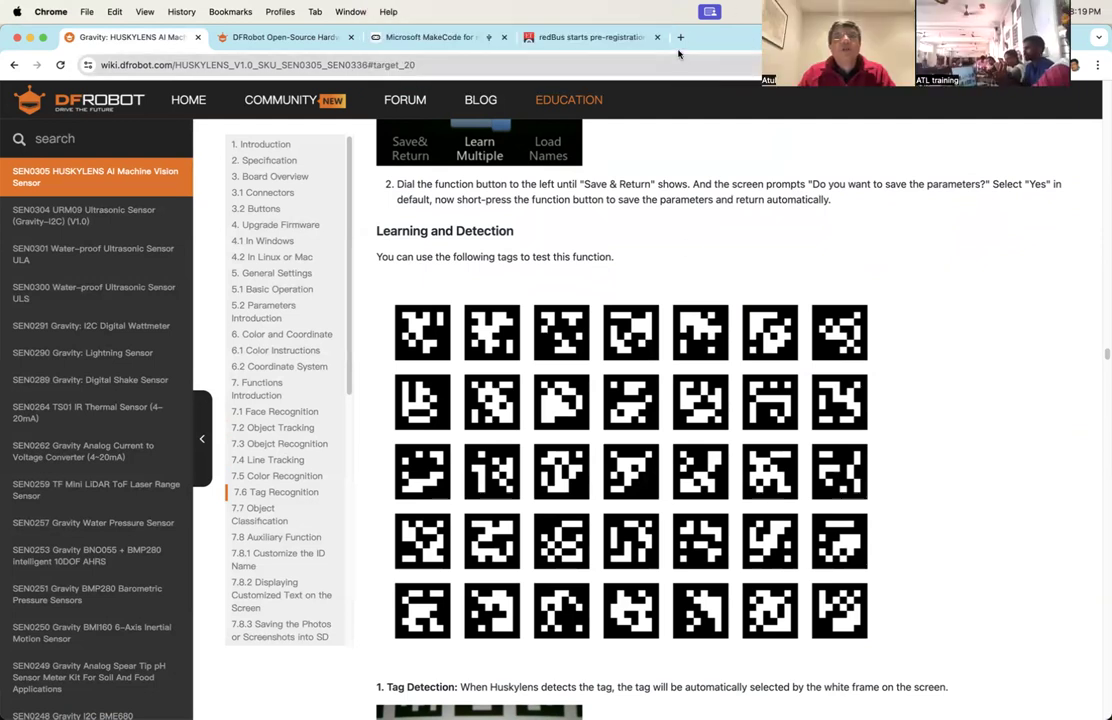
# Switch to the Kalateet Kaushal YouTube channel's Shorts and open the Driverless Smart Vehicle short
pyautogui.click(680, 36)
pyautogui.write('youtube.com/kalateetkaushal')
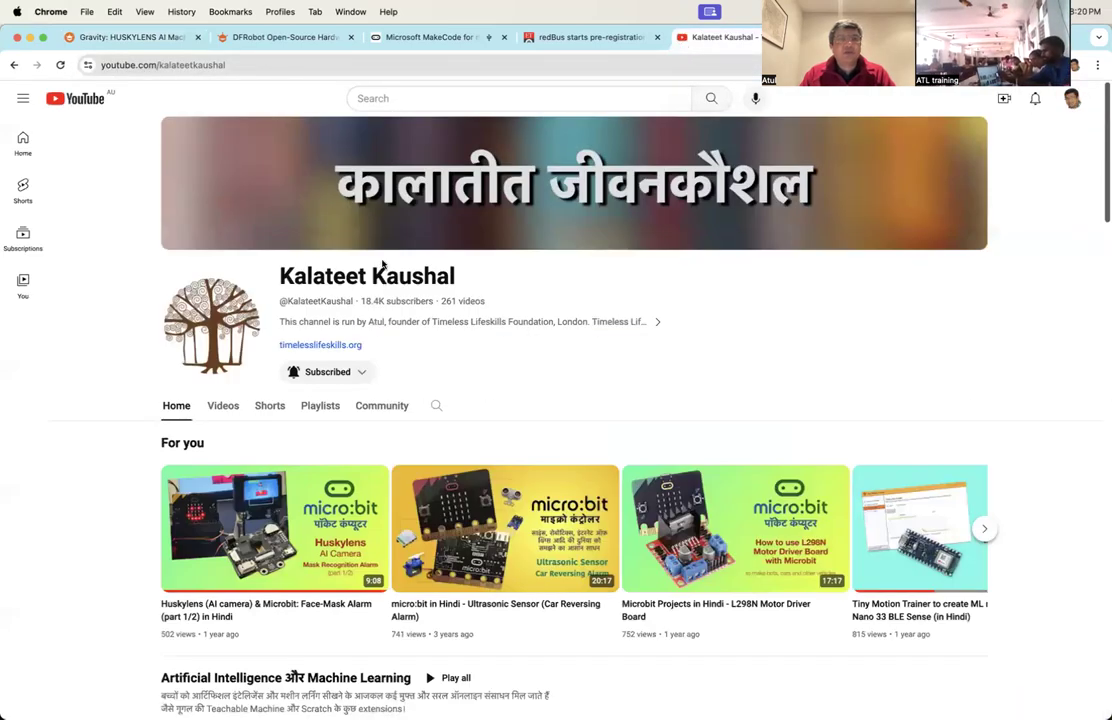
pyautogui.click(268, 404)
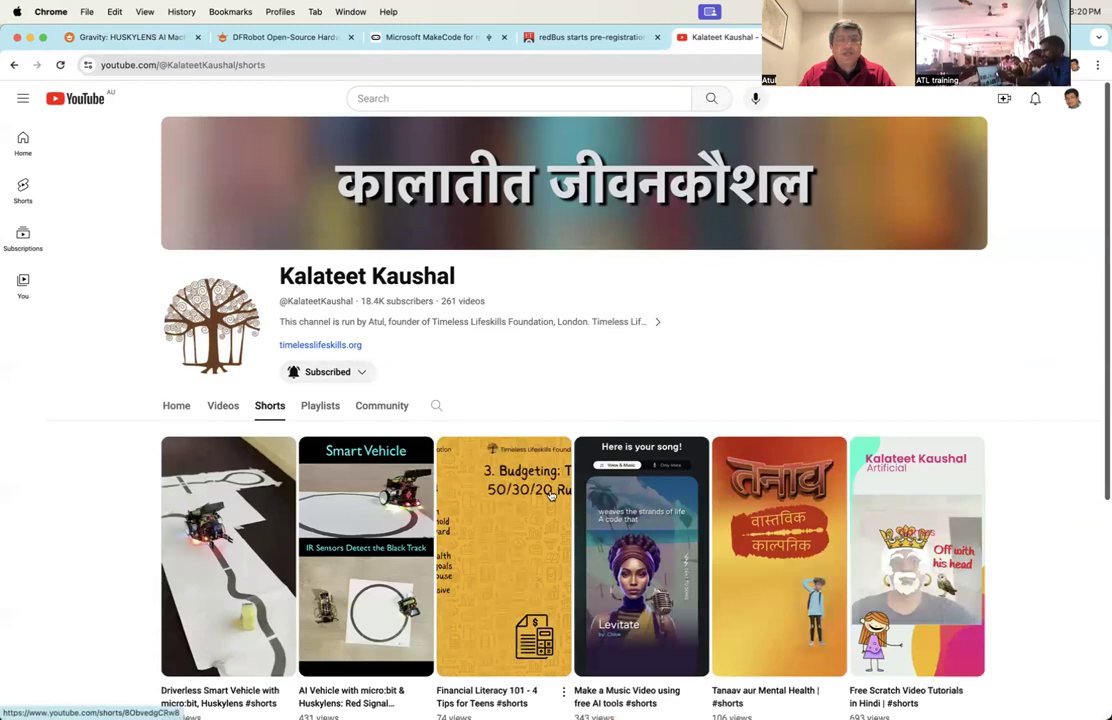
pyautogui.click(228, 556)
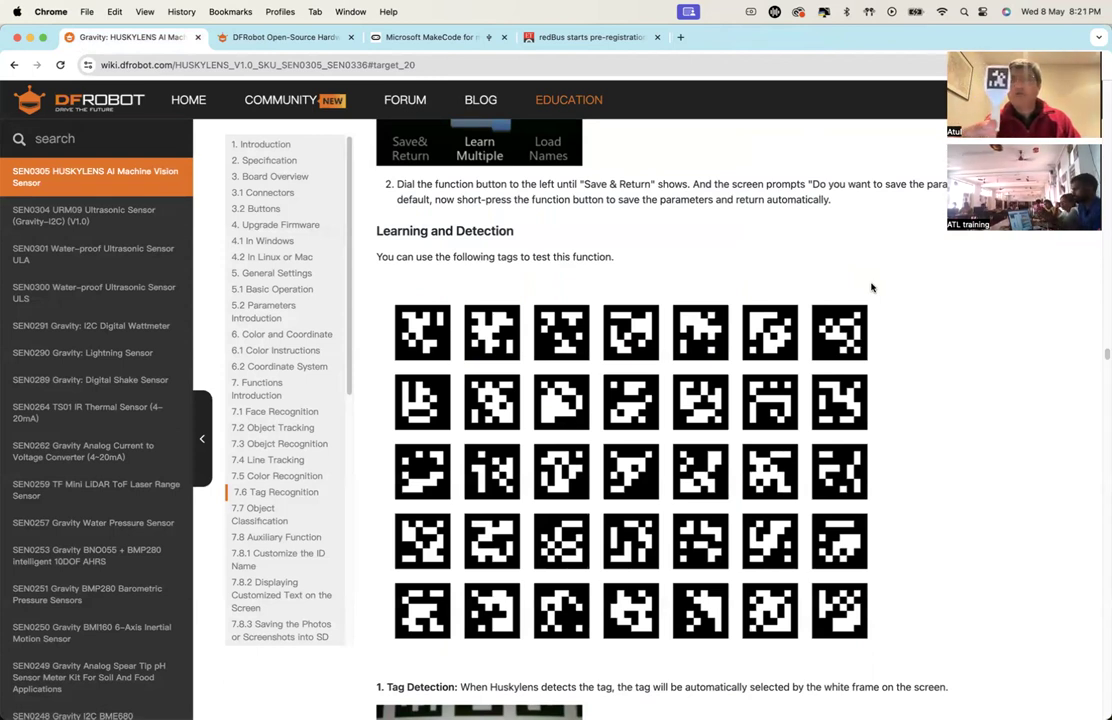
pyautogui.moveTo(888, 256)
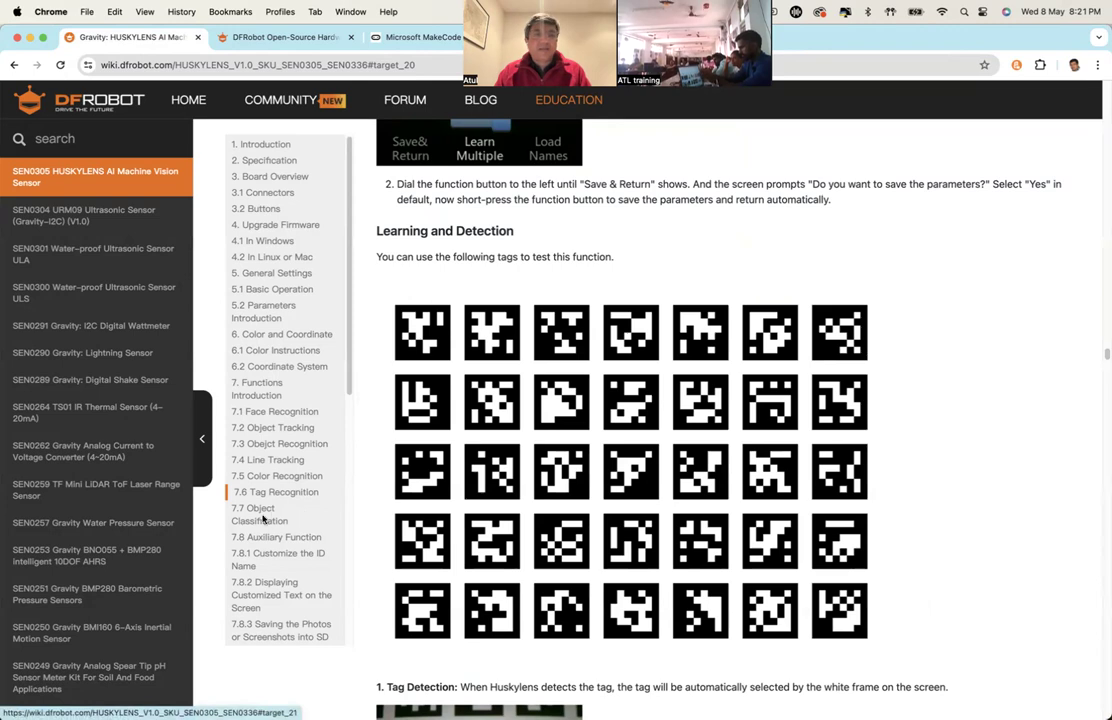
# Read down to 7.7 Object Classification, then switch to the DFRobot store homepage tab
pyautogui.scroll(-3)
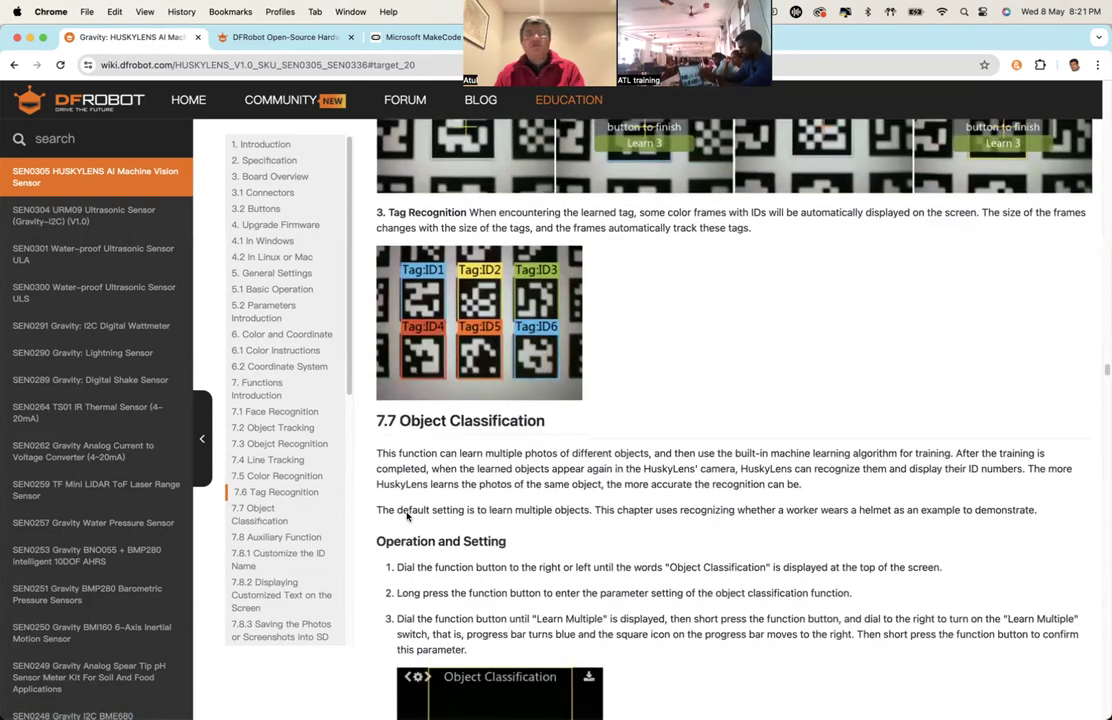
pyautogui.scroll(-3)
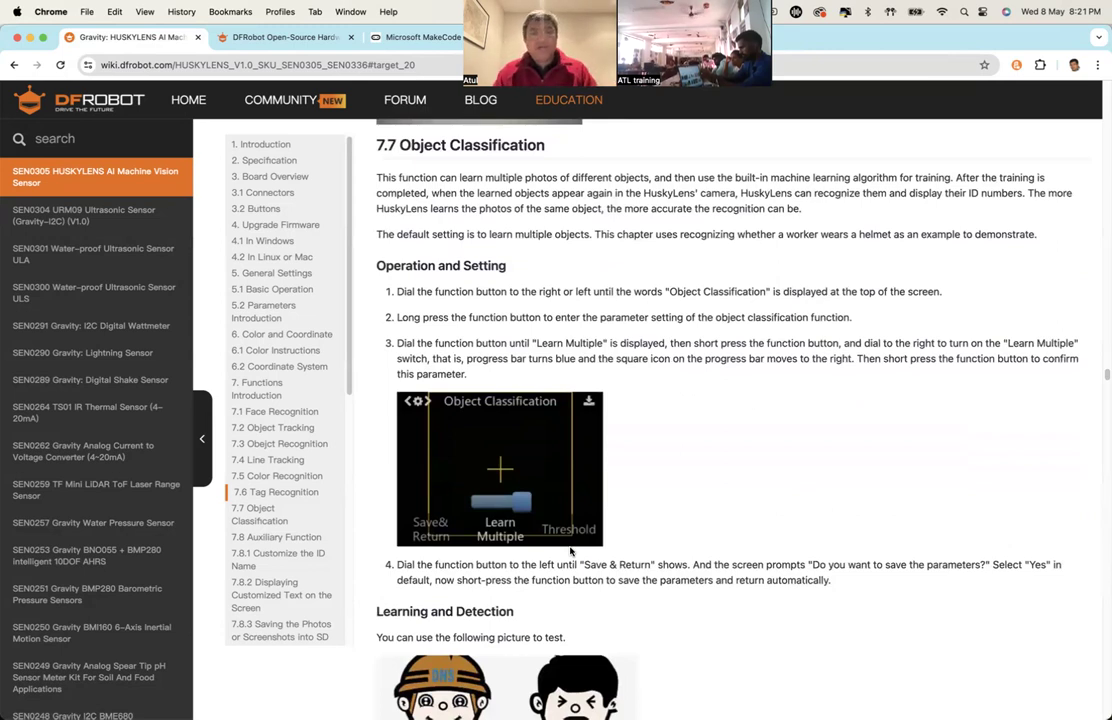
pyautogui.scroll(-3)
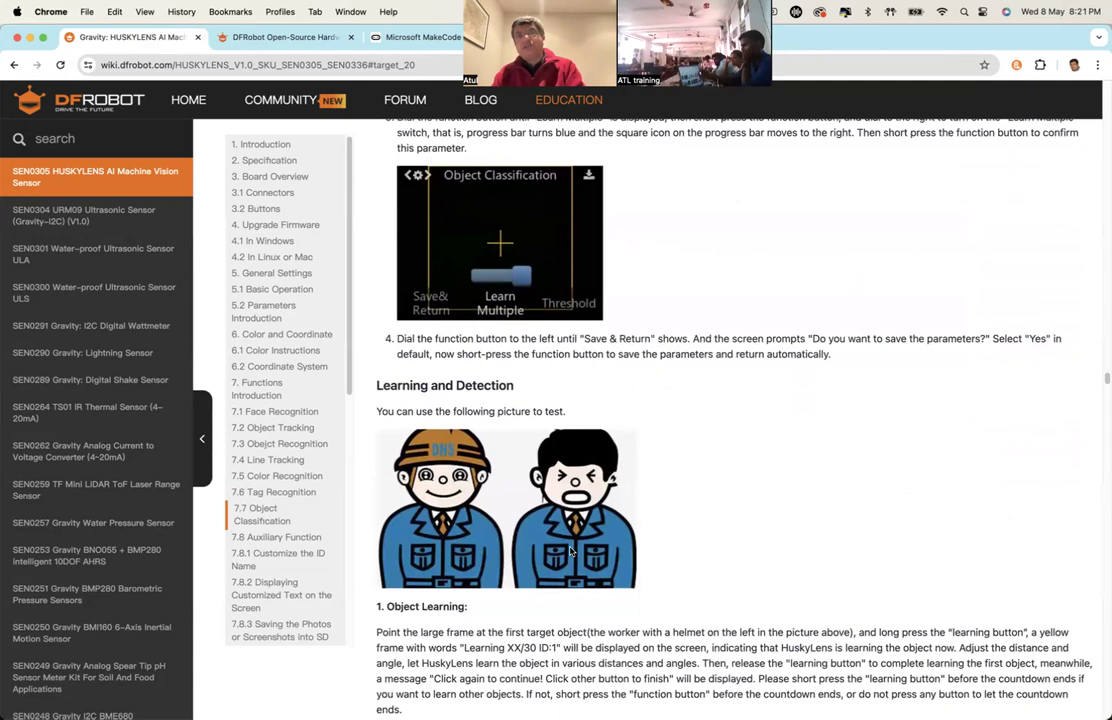
pyautogui.moveTo(432, 232)
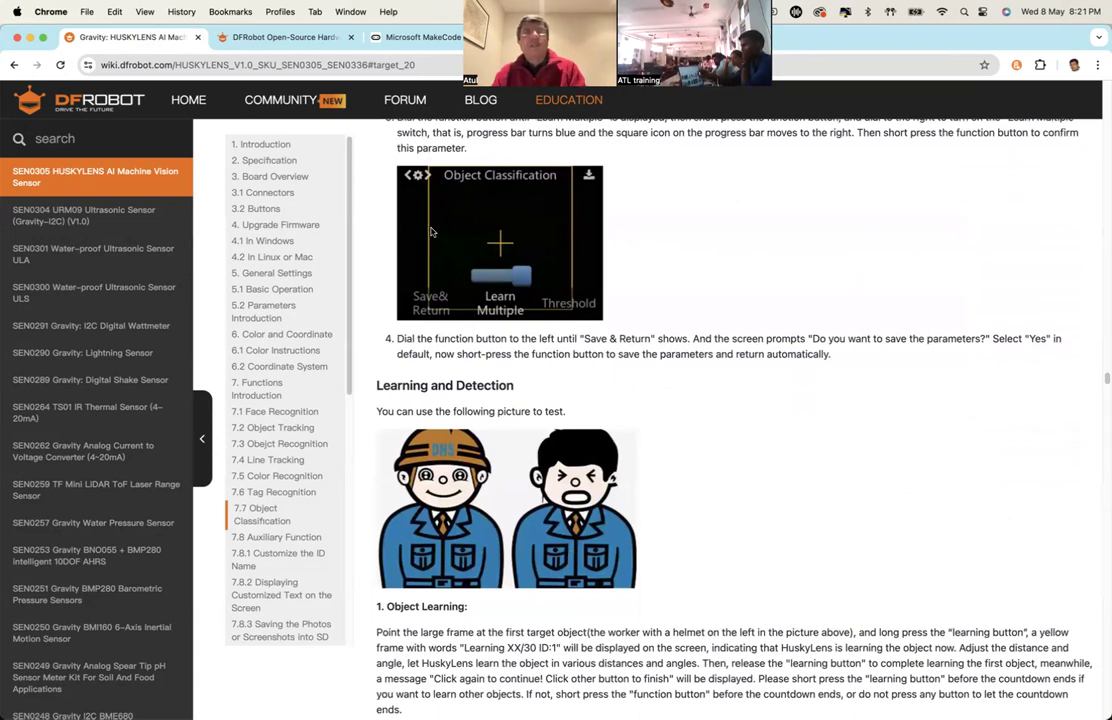
pyautogui.click(288, 36)
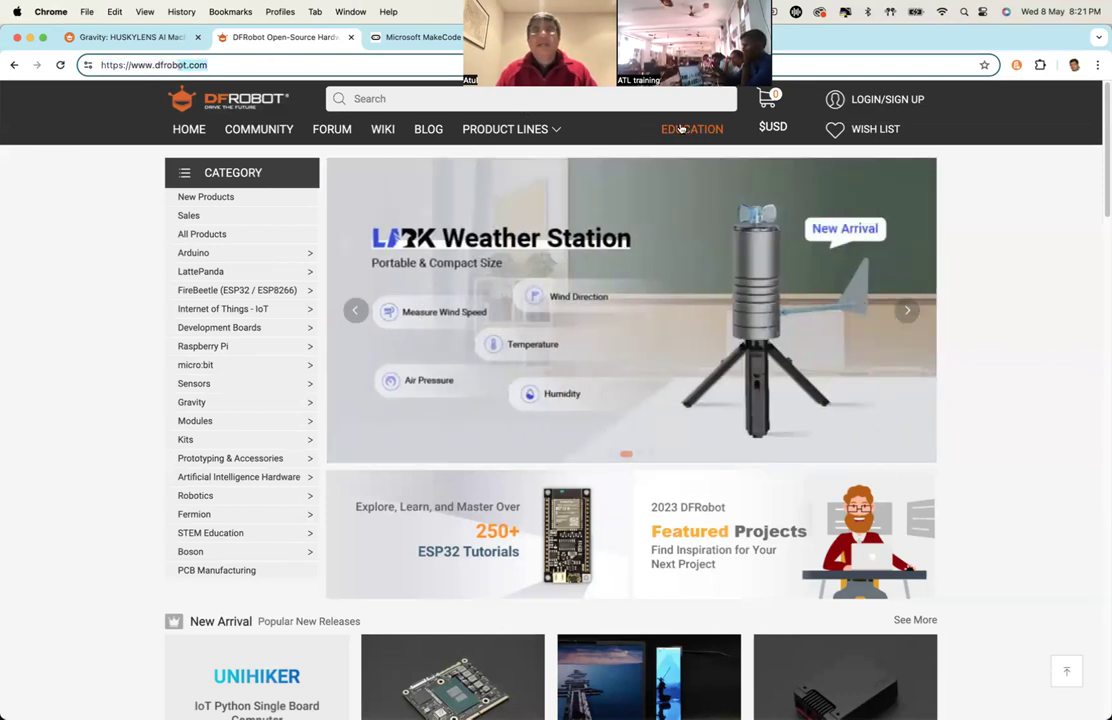
# Go to edu.dfrobot.com in a new tab and show the HUSKYLENS projects under Platform
pyautogui.click(832, 36)
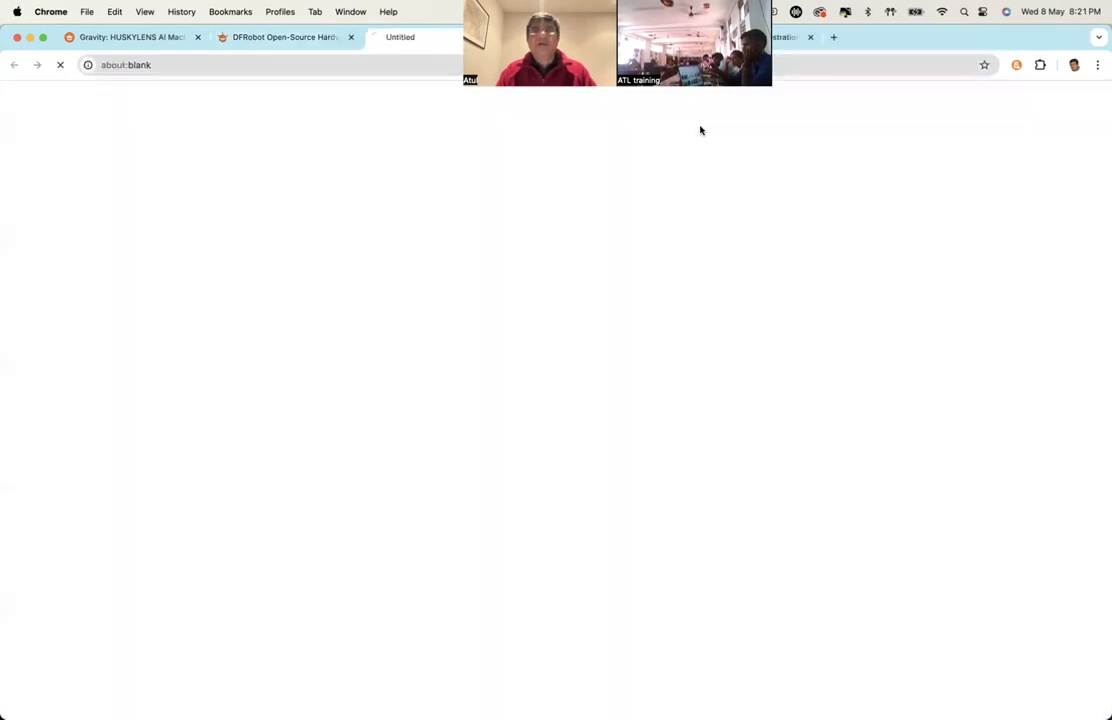
pyautogui.write('edu.dfrobot.com')
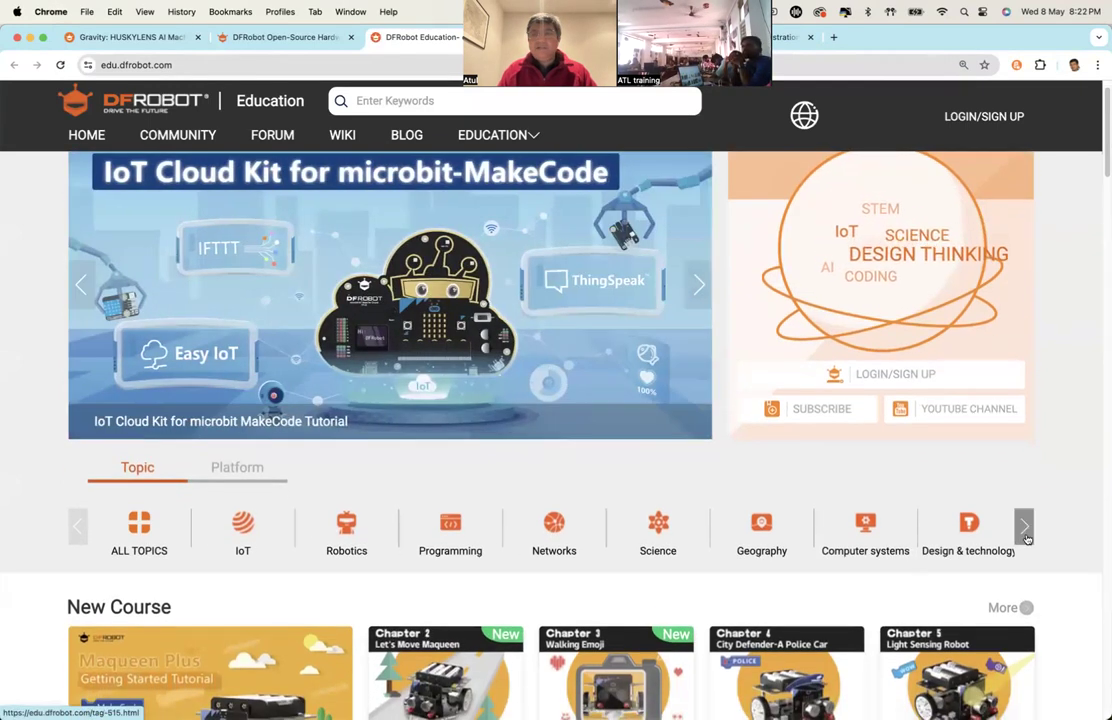
pyautogui.click(1024, 528)
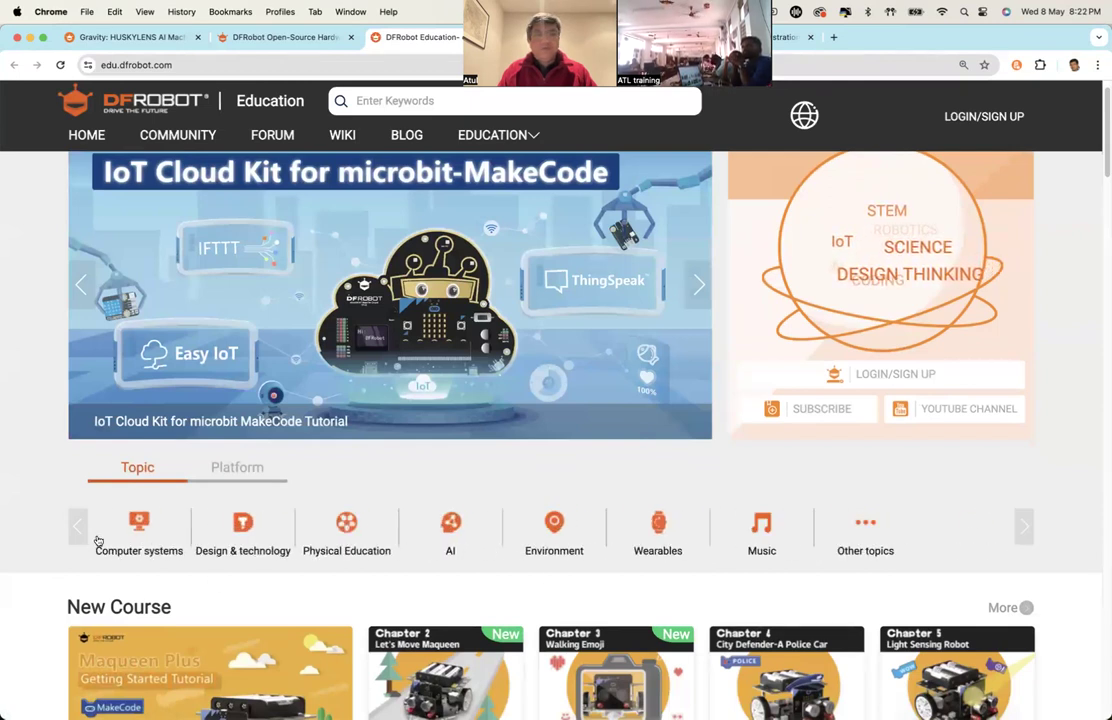
pyautogui.click(236, 468)
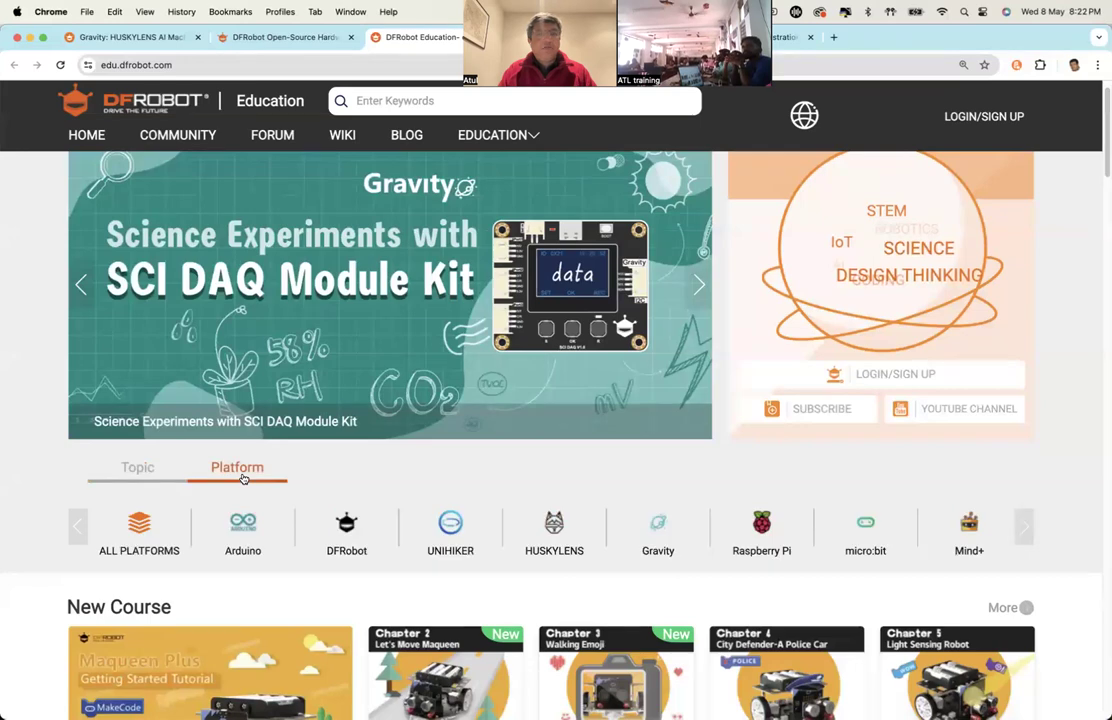
pyautogui.click(554, 536)
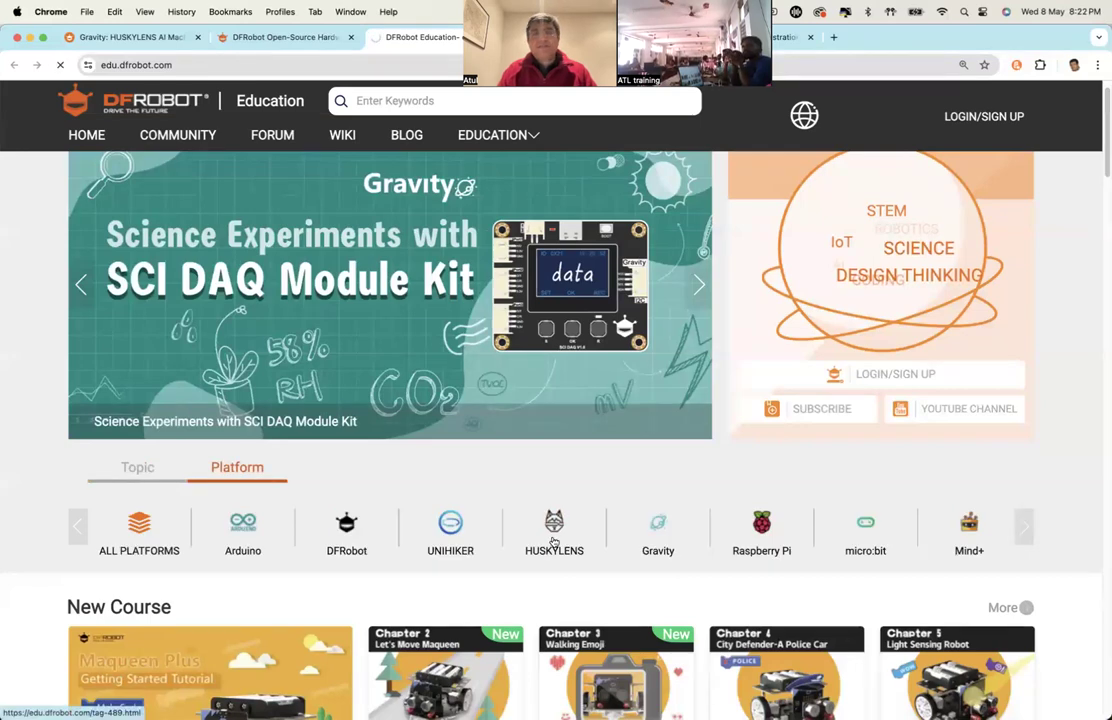
pyautogui.click(554, 536)
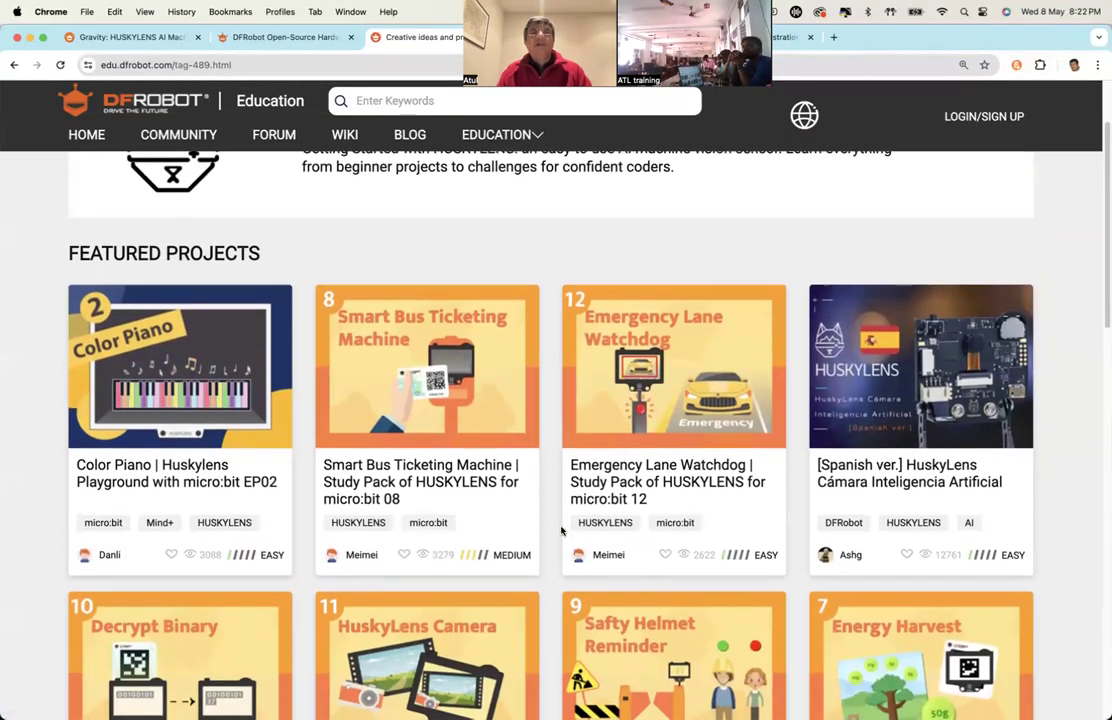
# Browse the HuskyLens study pack list, including the Maqueen Plus lessons
pyautogui.scroll(-3)
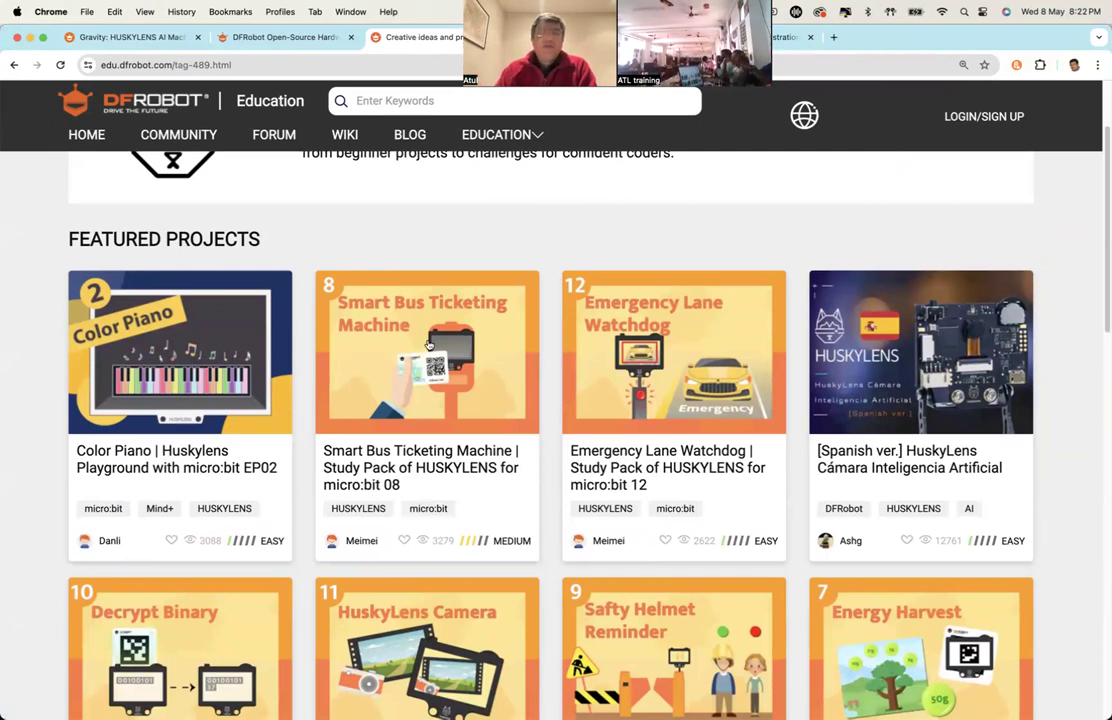
pyautogui.moveTo(668, 380)
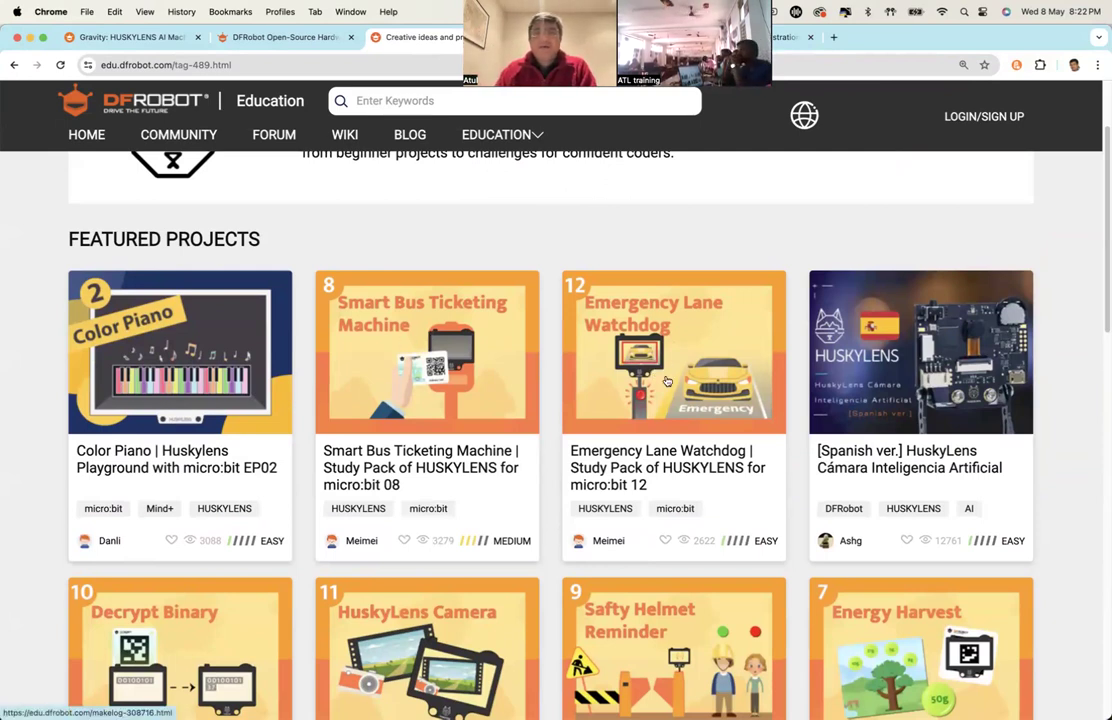
pyautogui.scroll(-3)
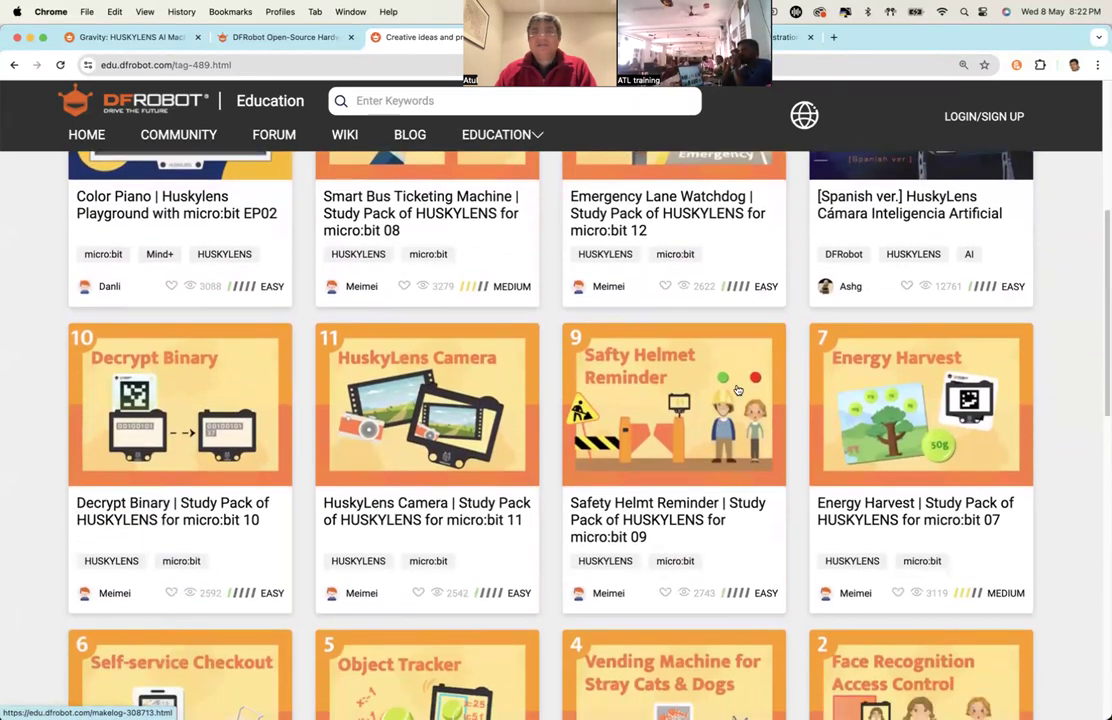
pyautogui.moveTo(696, 412)
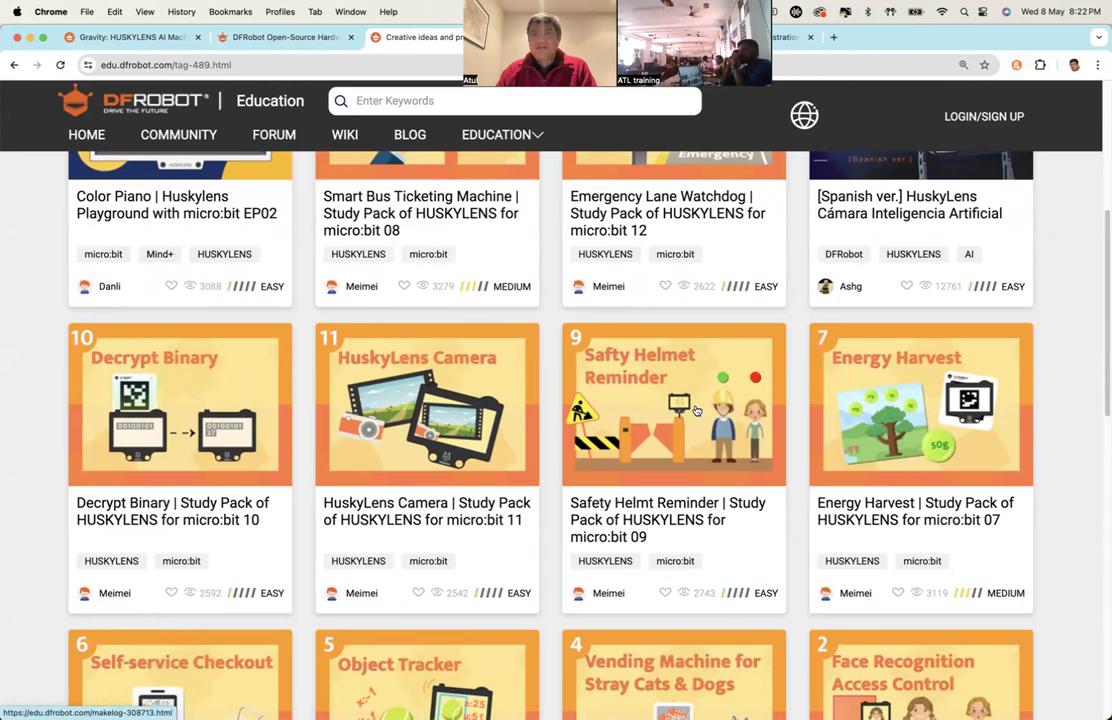
pyautogui.scroll(-3)
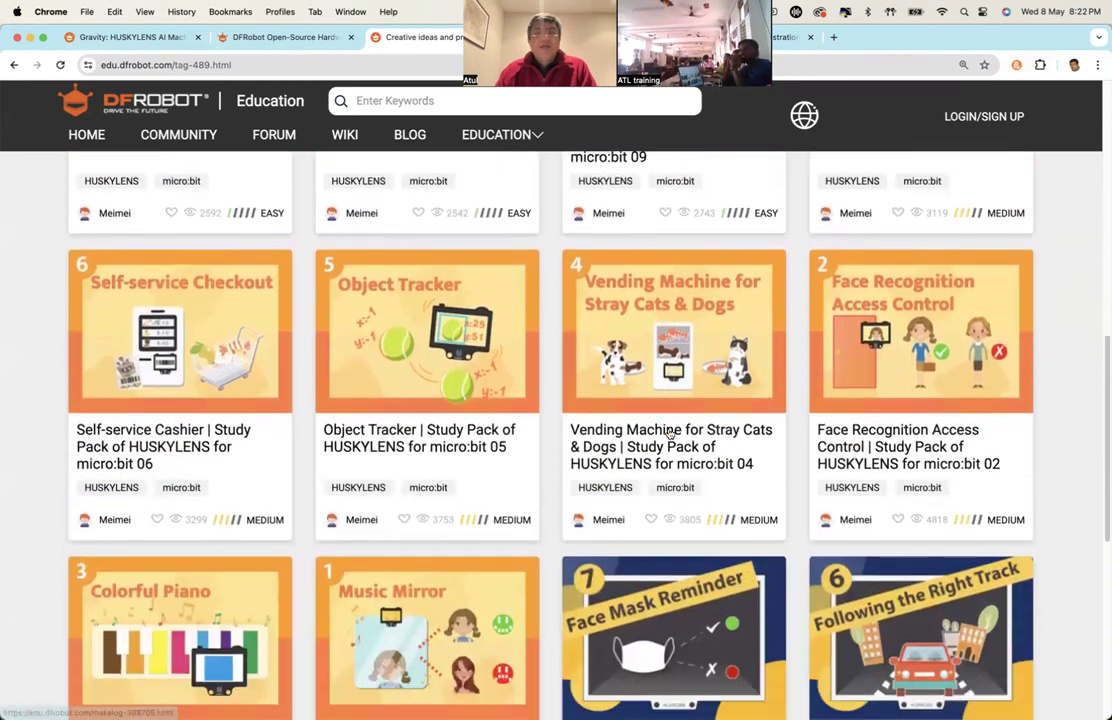
pyautogui.scroll(-3)
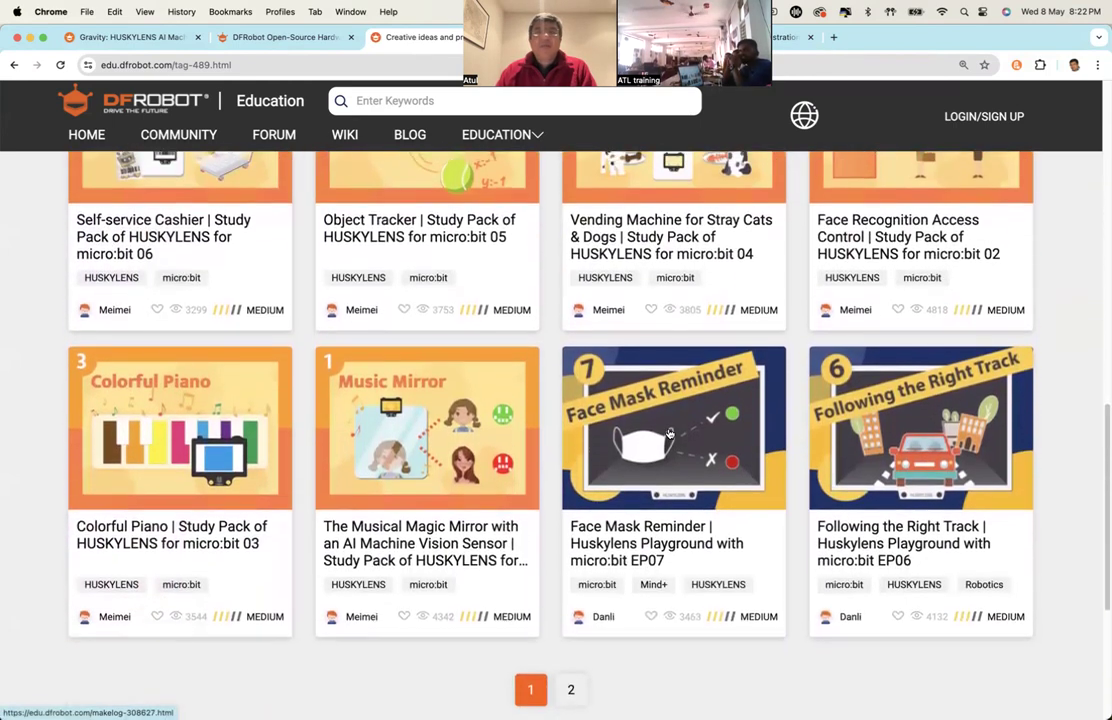
pyautogui.scroll(-3)
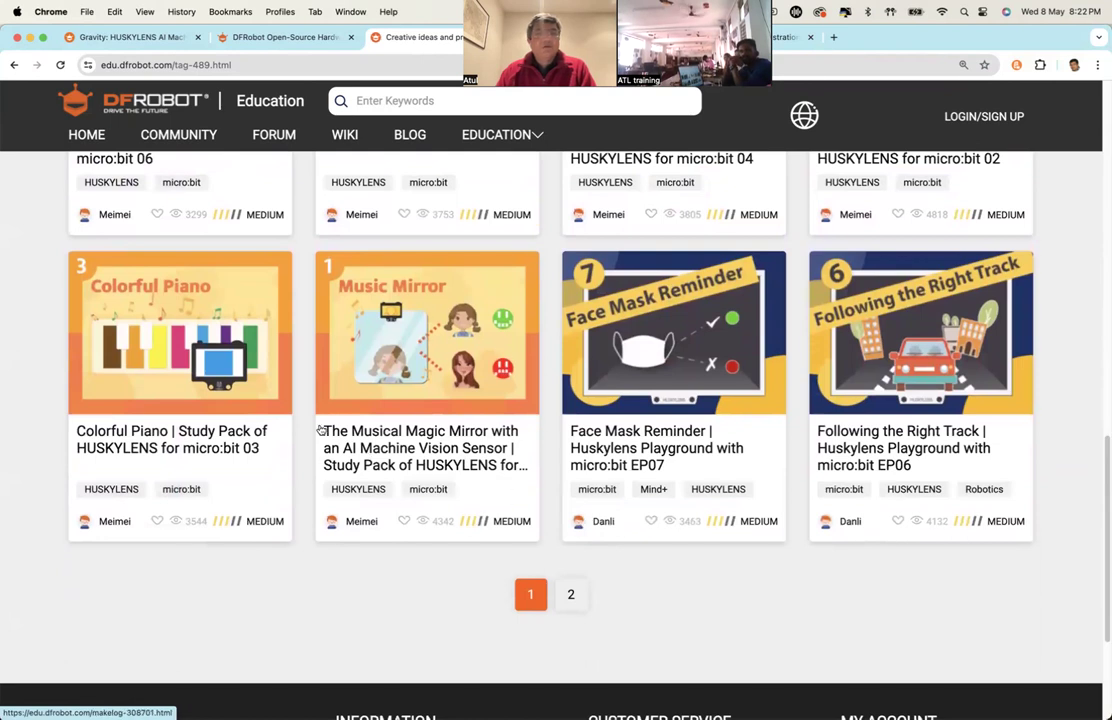
pyautogui.moveTo(168, 368)
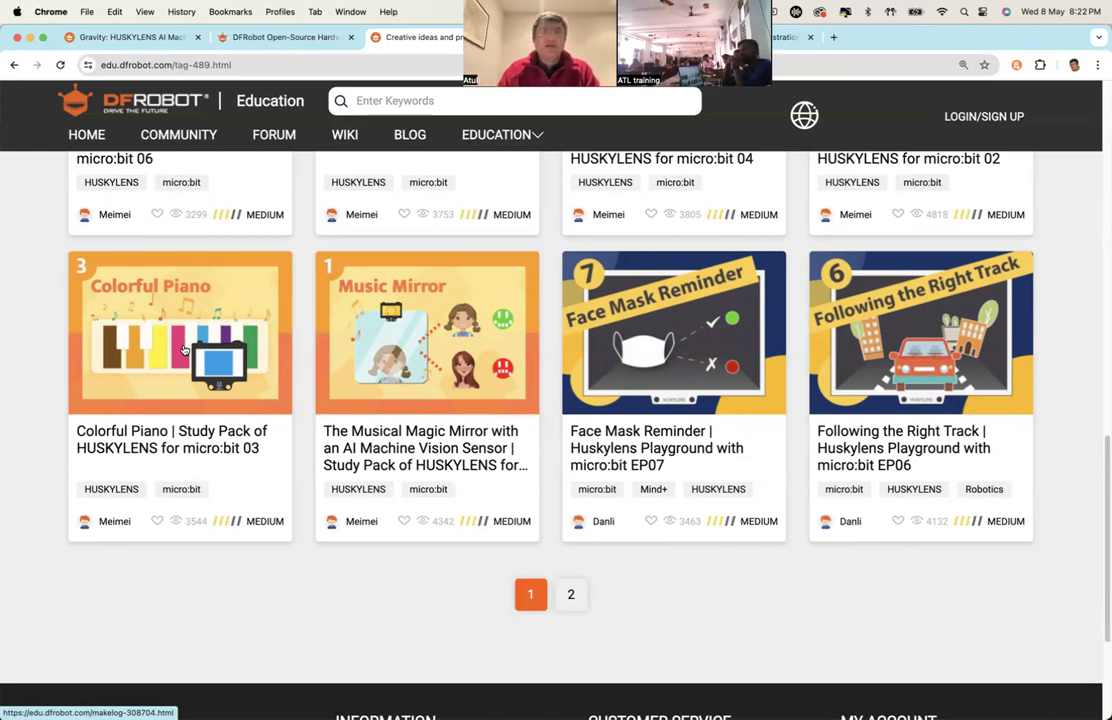
# Open the HUSKYLENS project collection page and browse its featured projects onto page 2
pyautogui.click(572, 594)
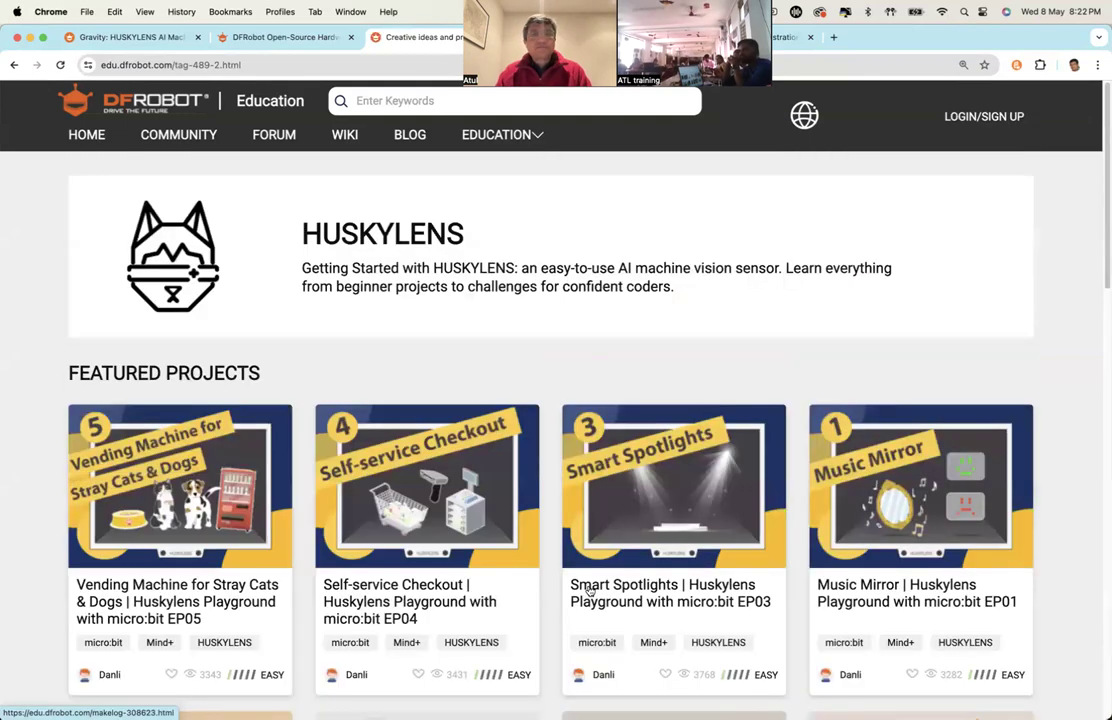
pyautogui.scroll(-3)
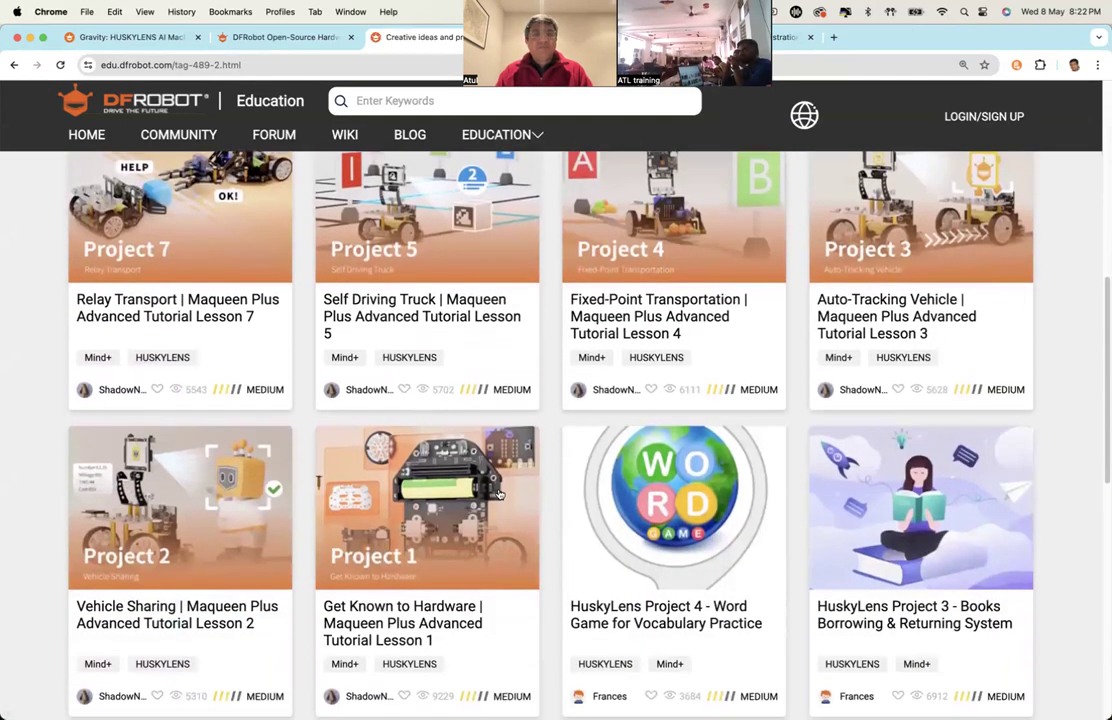
pyautogui.scroll(-3)
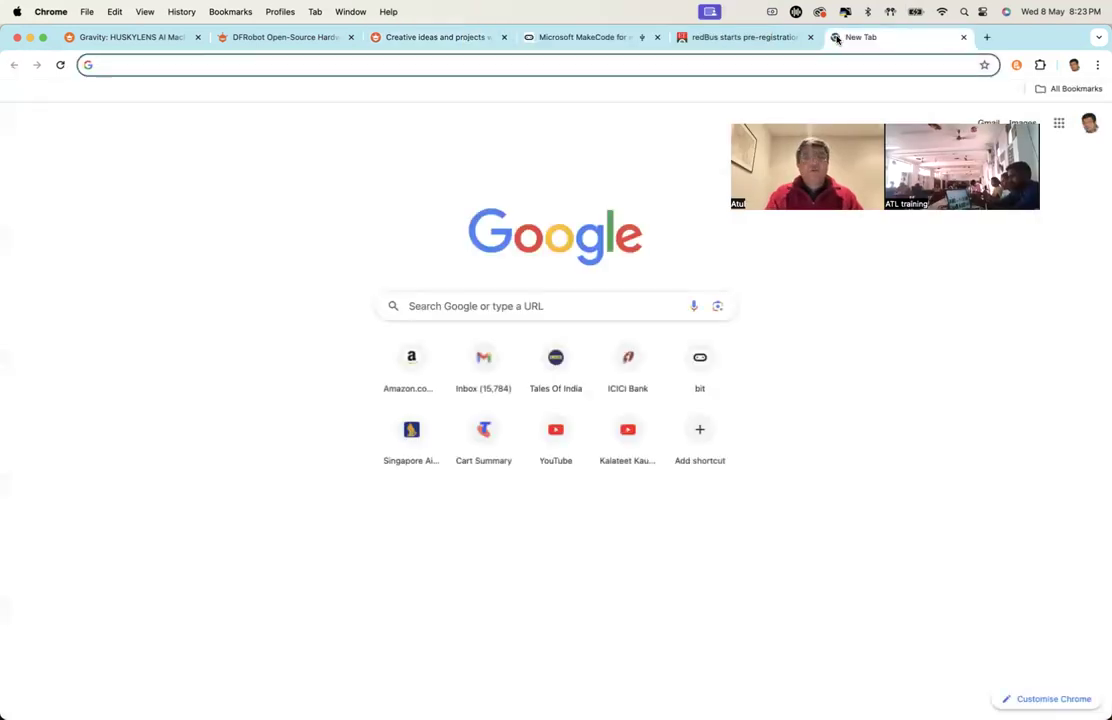
# Go to youtube.com/kalateetkaushal and show the channel's full Videos list
pyautogui.write('youtube.com/kalateetkaushal')
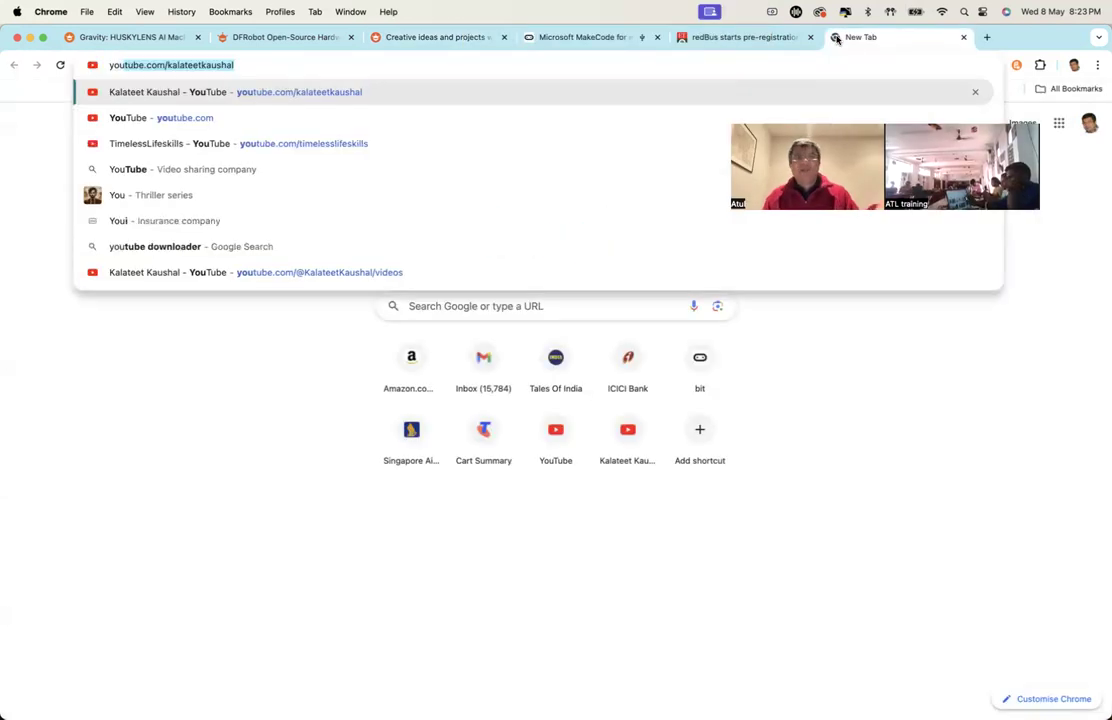
pyautogui.write('/')
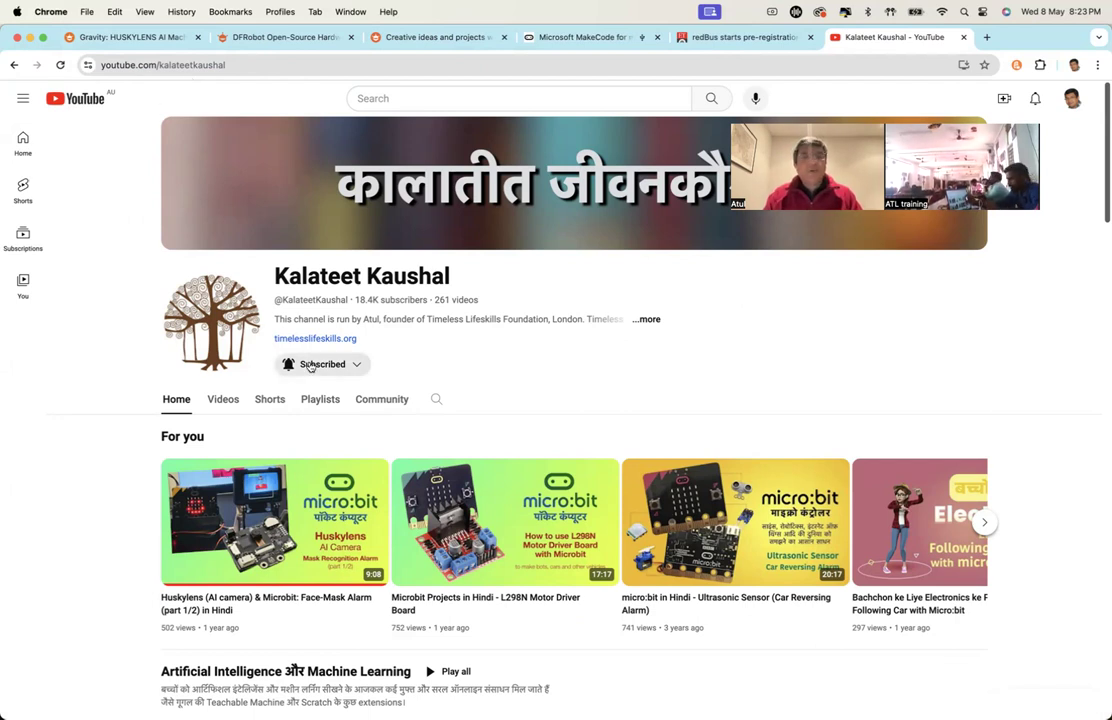
pyautogui.click(222, 400)
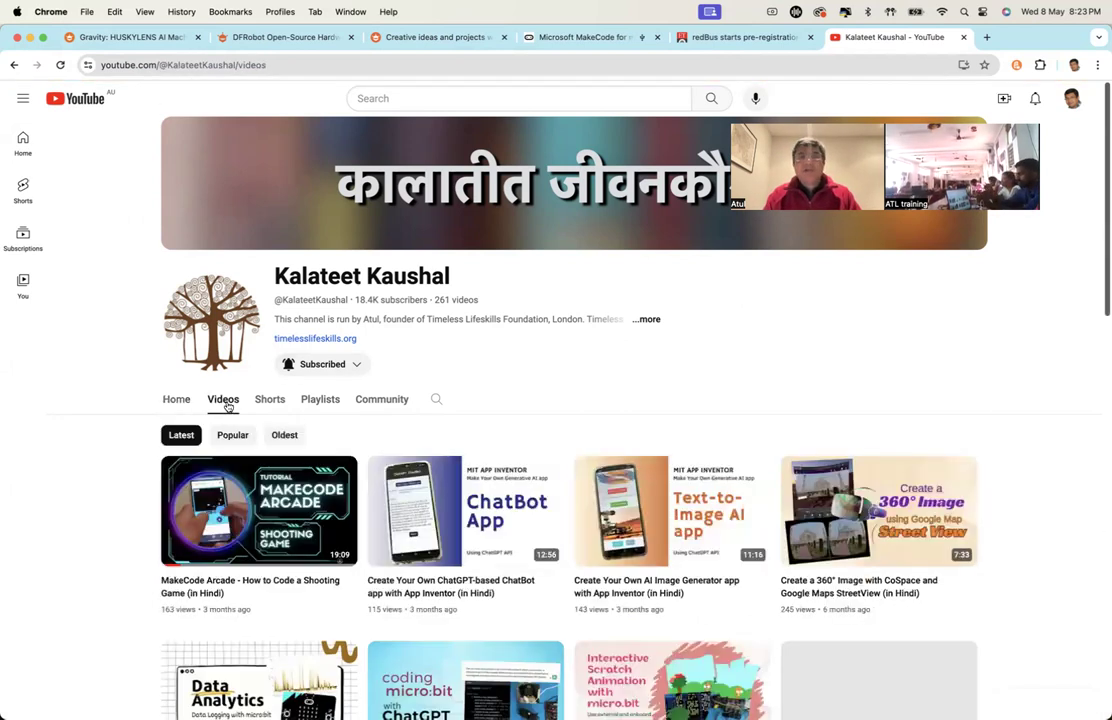
# Find and open 'Huskylens (AI camera): Surveillance Systems - Object Tracking (in Hindi)'
pyautogui.scroll(-3)
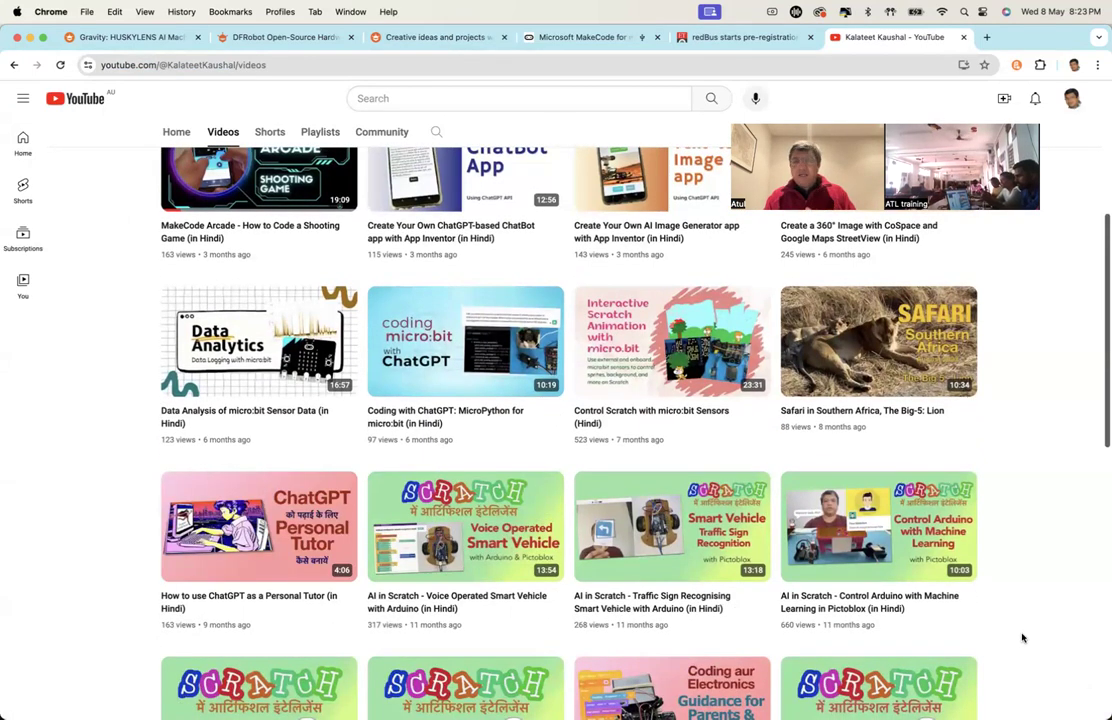
pyautogui.scroll(-3)
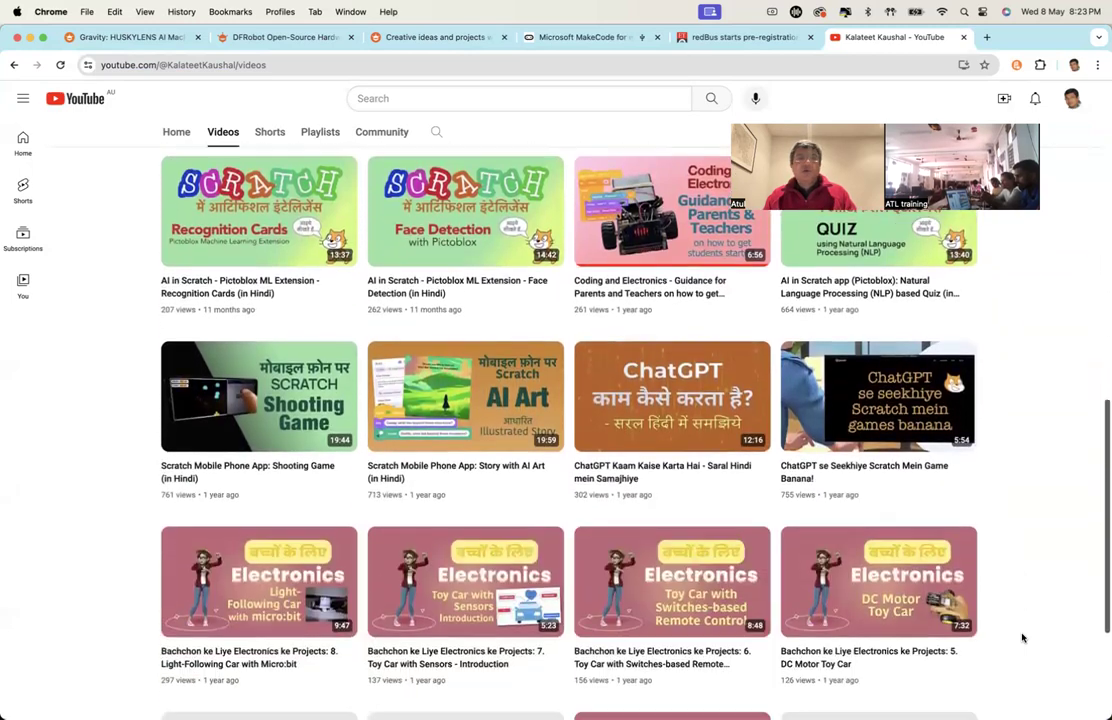
pyautogui.scroll(-3)
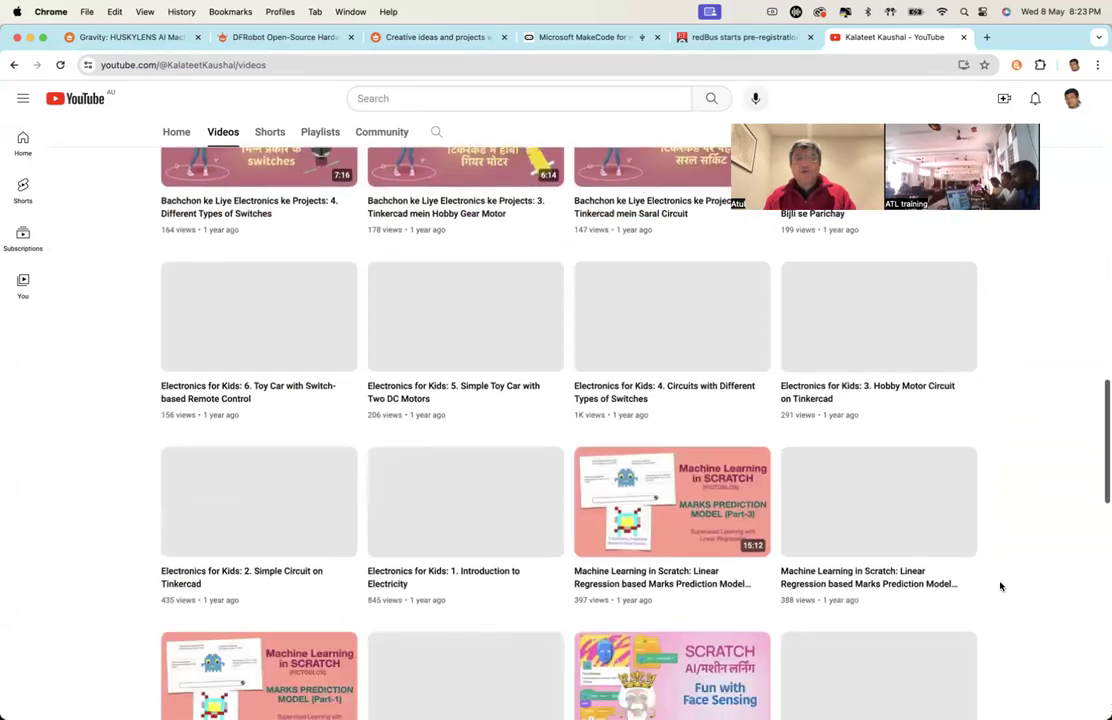
pyautogui.scroll(-3)
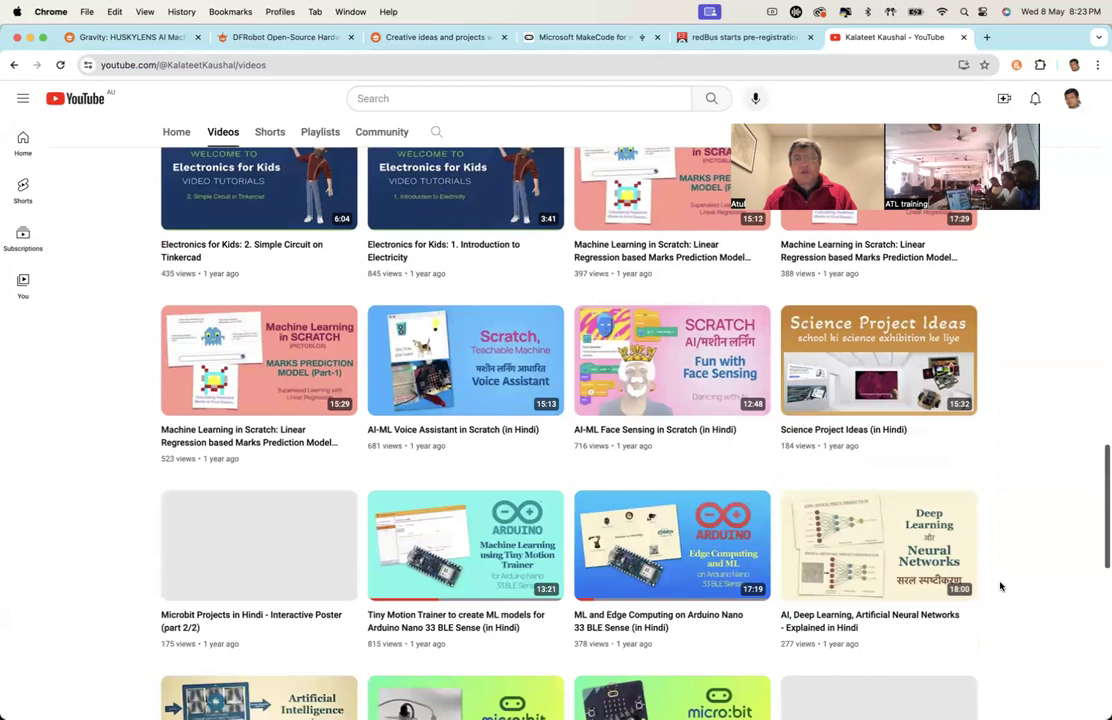
pyautogui.scroll(-3)
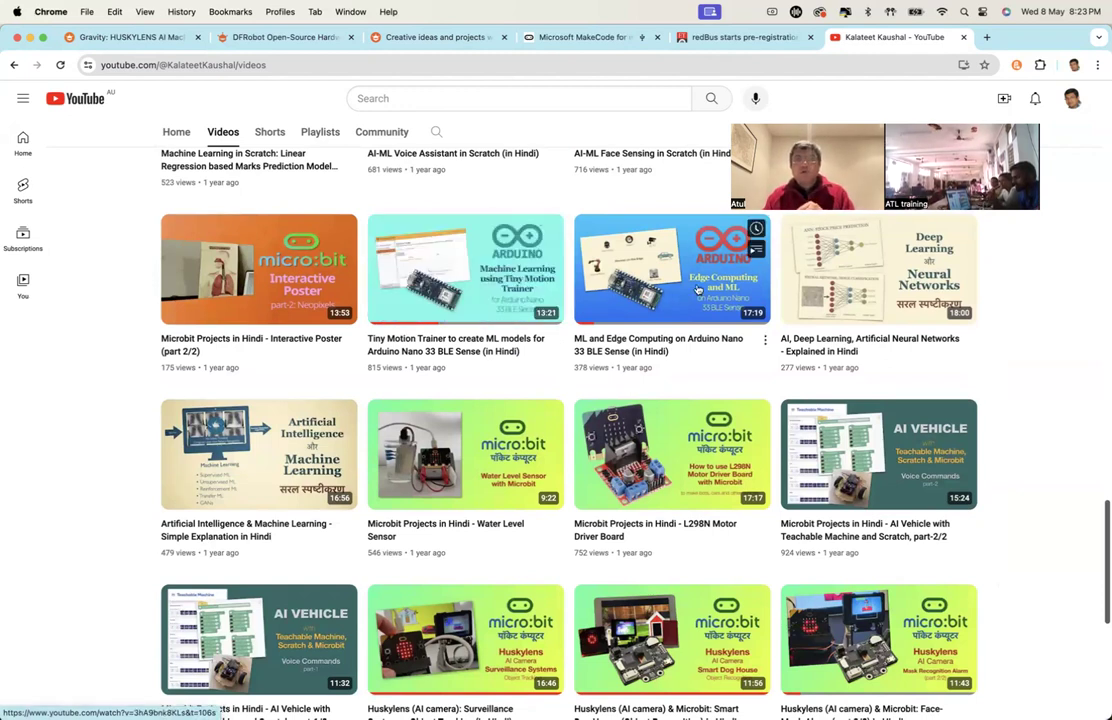
pyautogui.moveTo(746, 540)
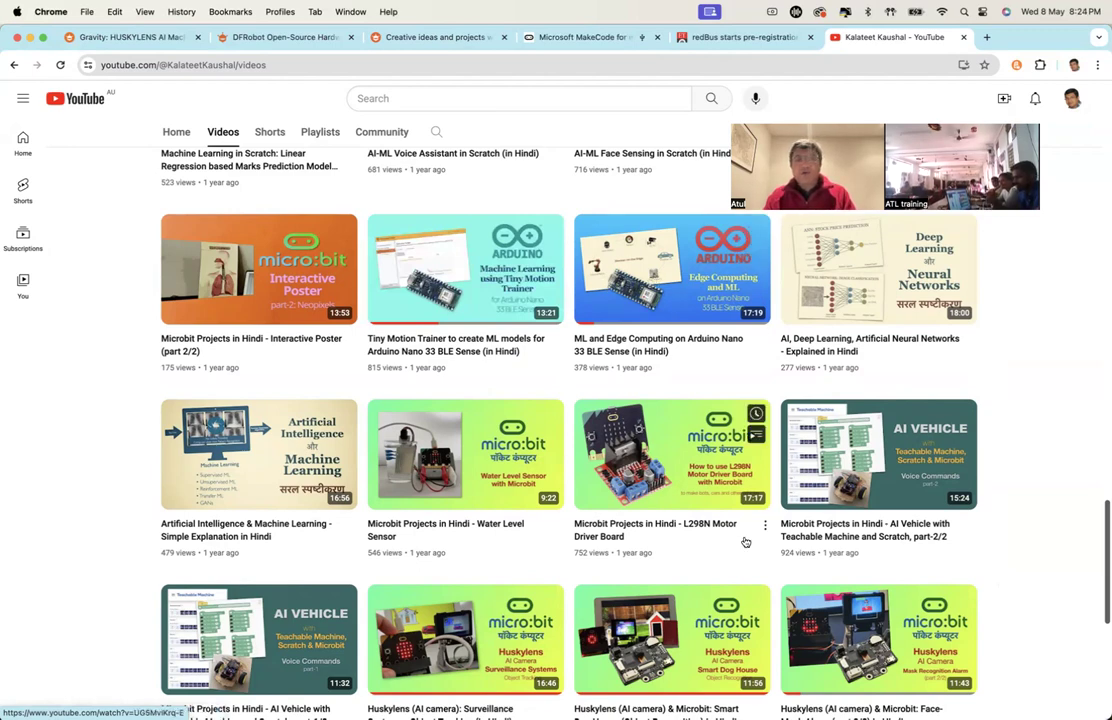
pyautogui.scroll(-3)
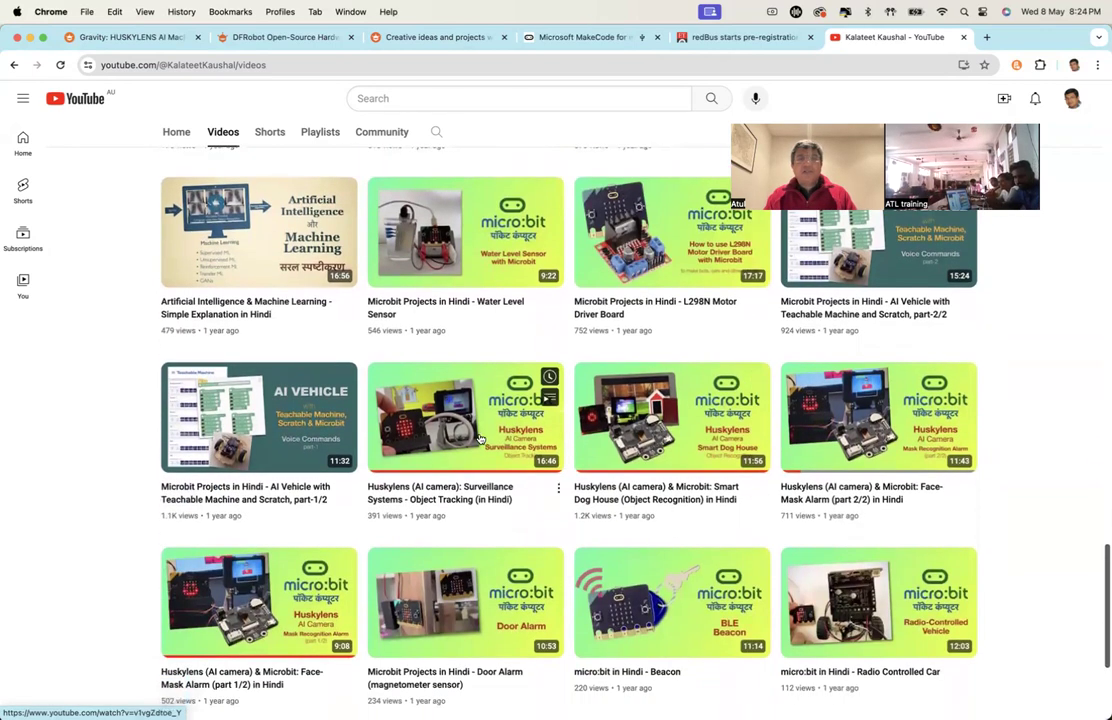
pyautogui.moveTo(672, 418)
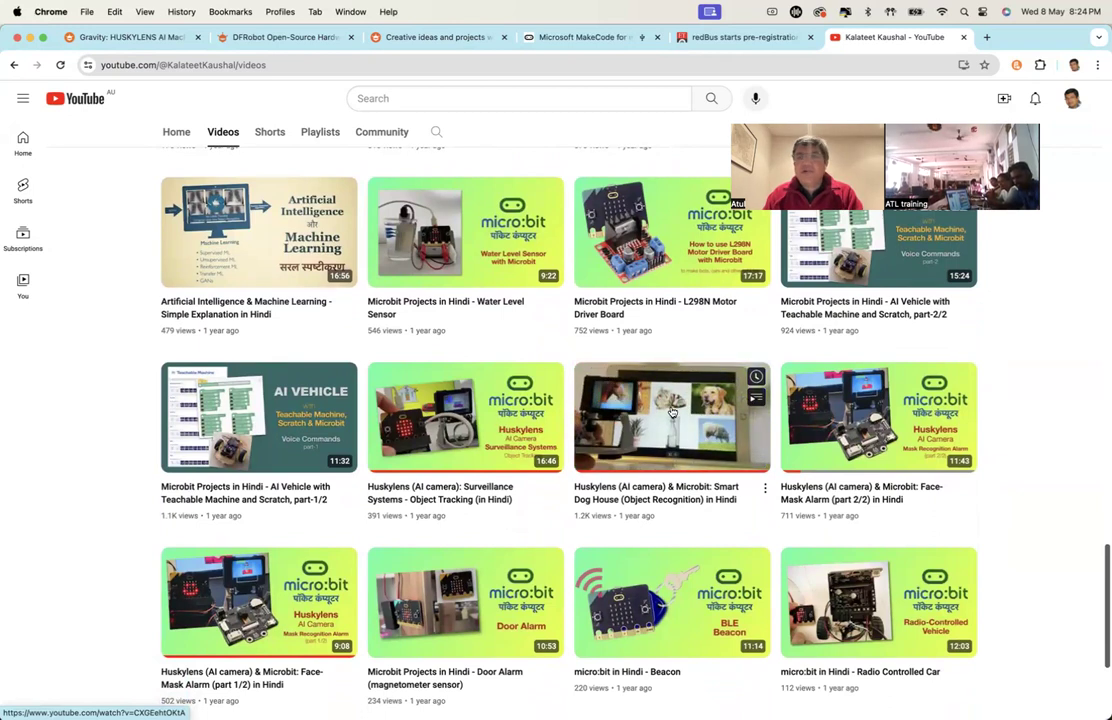
pyautogui.moveTo(258, 600)
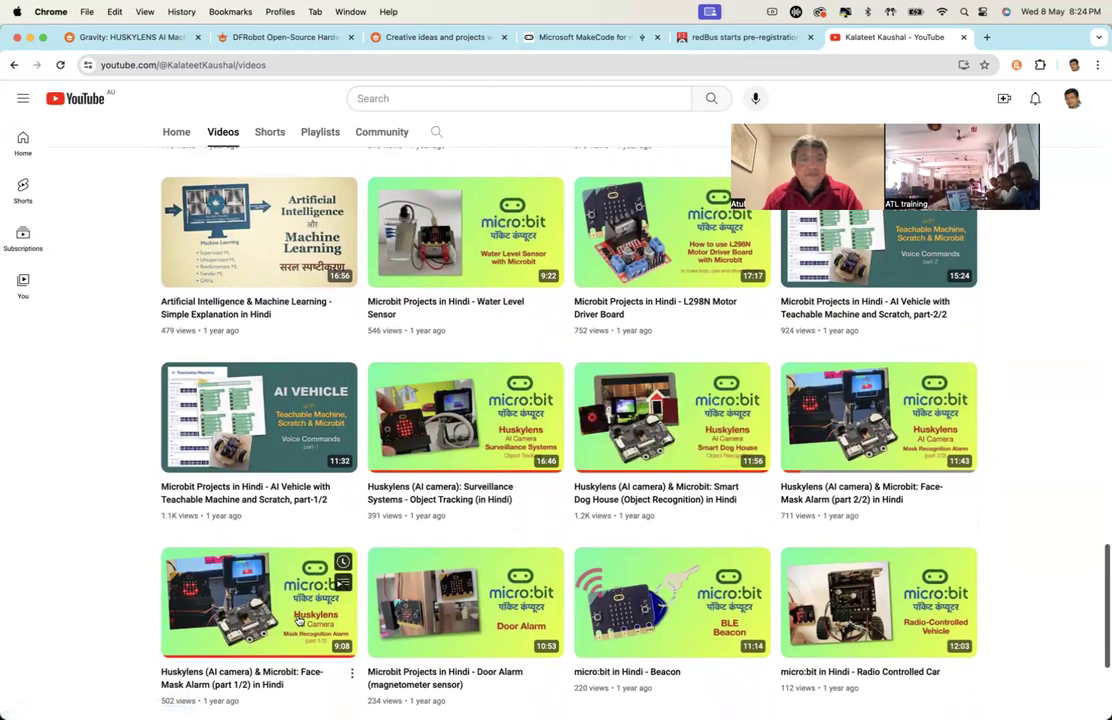
pyautogui.scroll(-3)
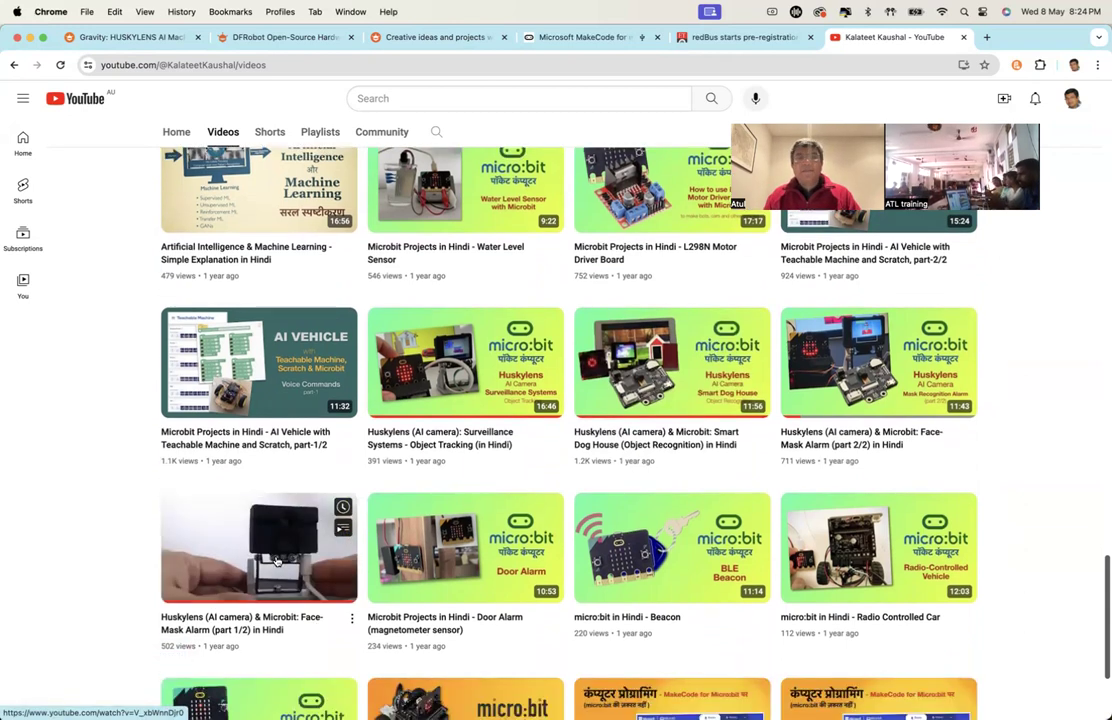
pyautogui.moveTo(464, 362)
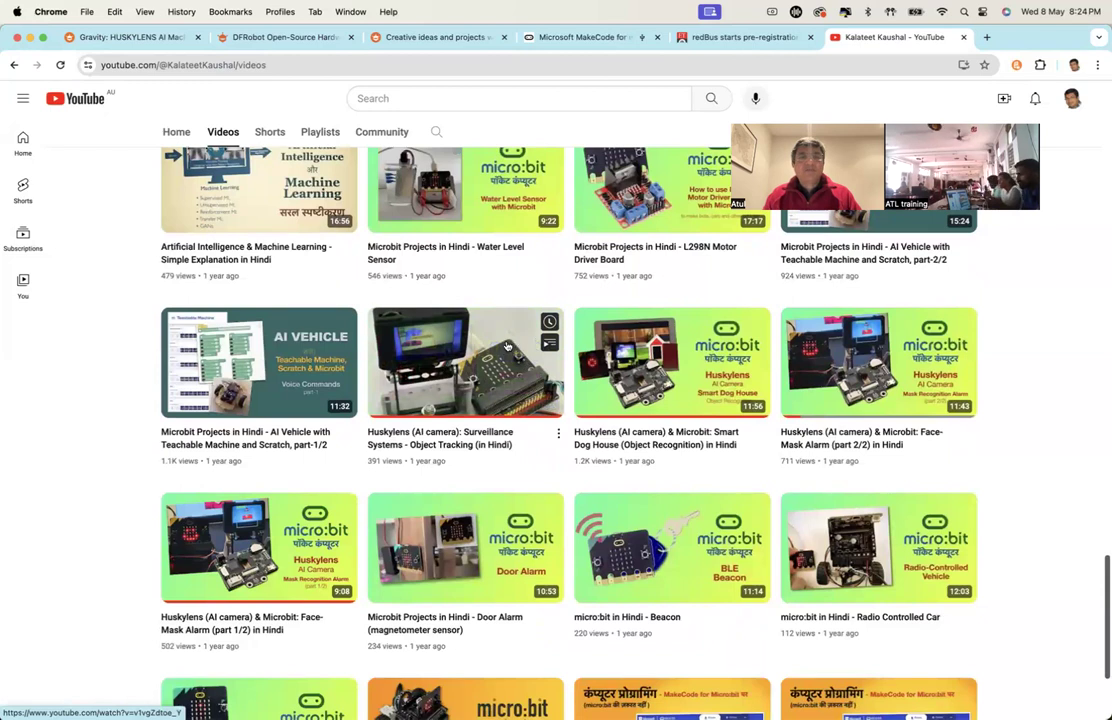
pyautogui.click(464, 362)
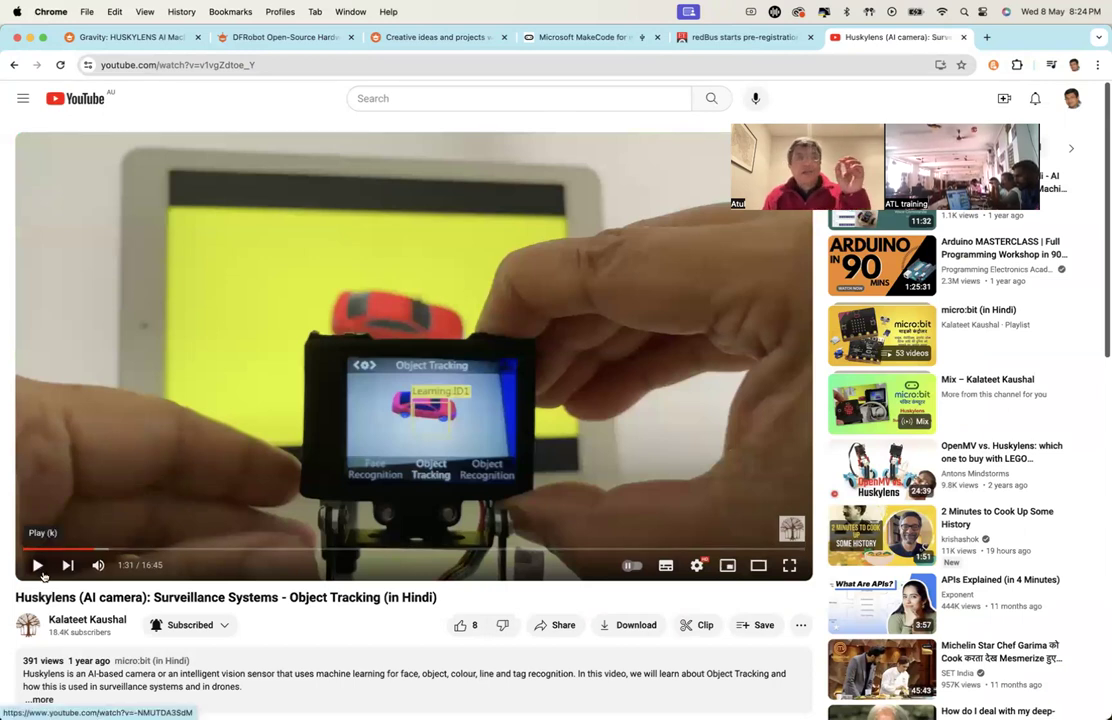
pyautogui.moveTo(696, 566)
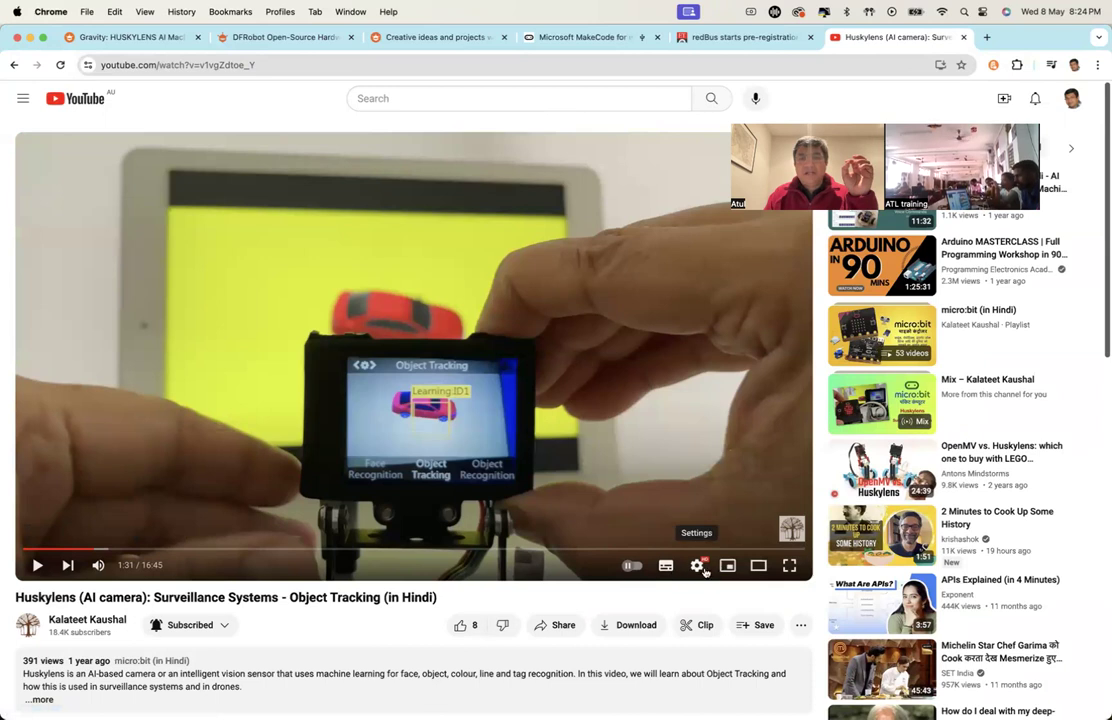
# Play the object tracking video to the (0,0)-(320,240) screen-coordinate diagram, then pause it
pyautogui.click(698, 564)
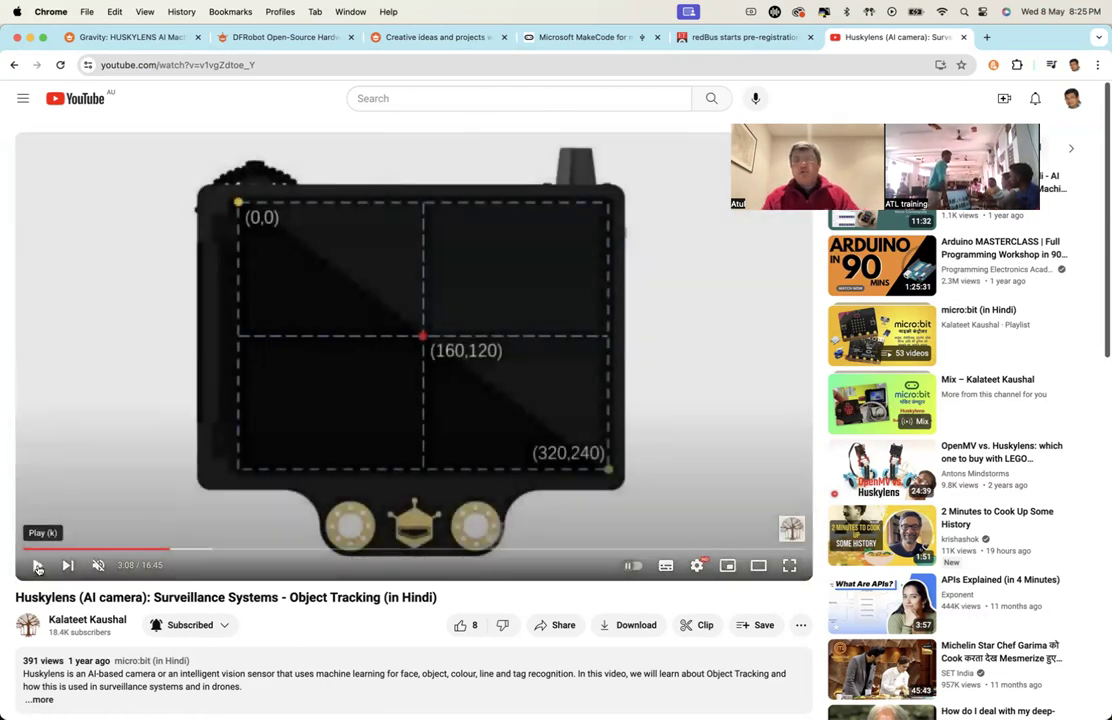
pyautogui.moveTo(698, 564)
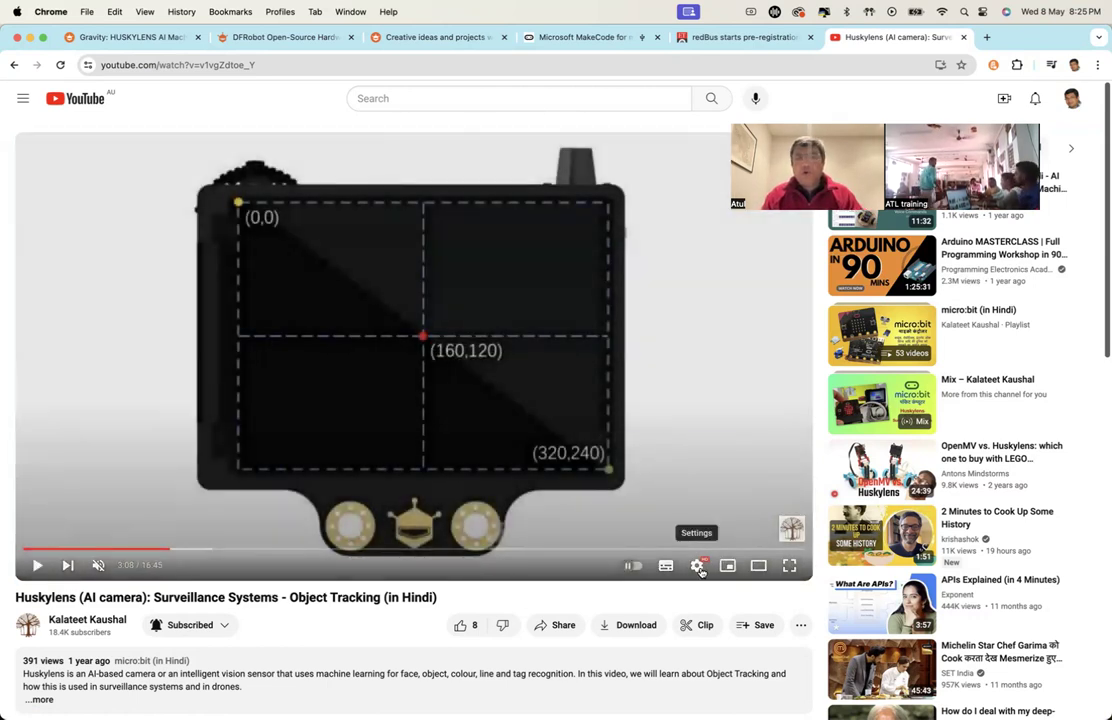
pyautogui.click(696, 564)
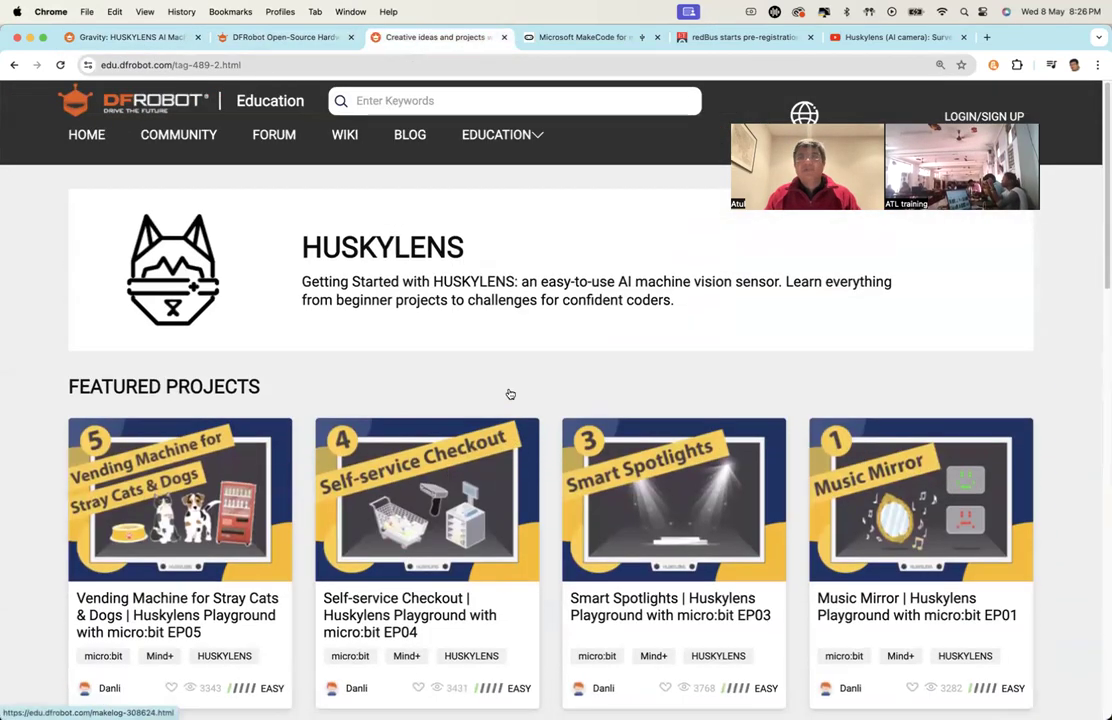
# Scroll down the HUSKYLENS projects page to the featured micro:bit projects
pyautogui.scroll(-3)
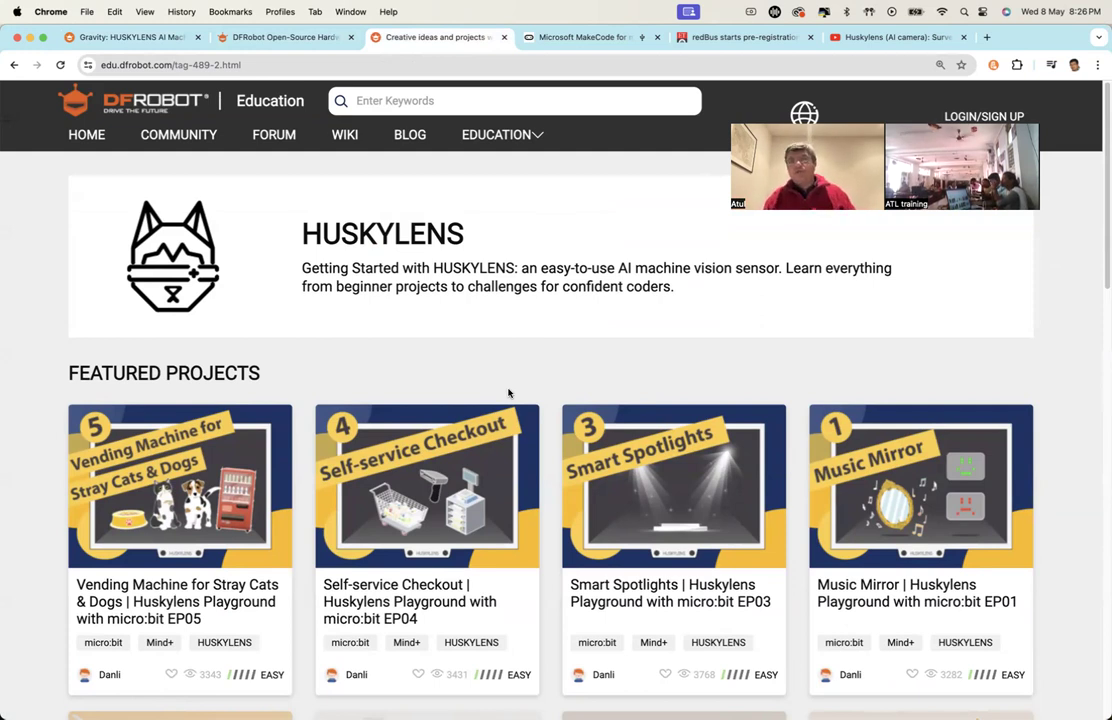
pyautogui.moveTo(532, 364)
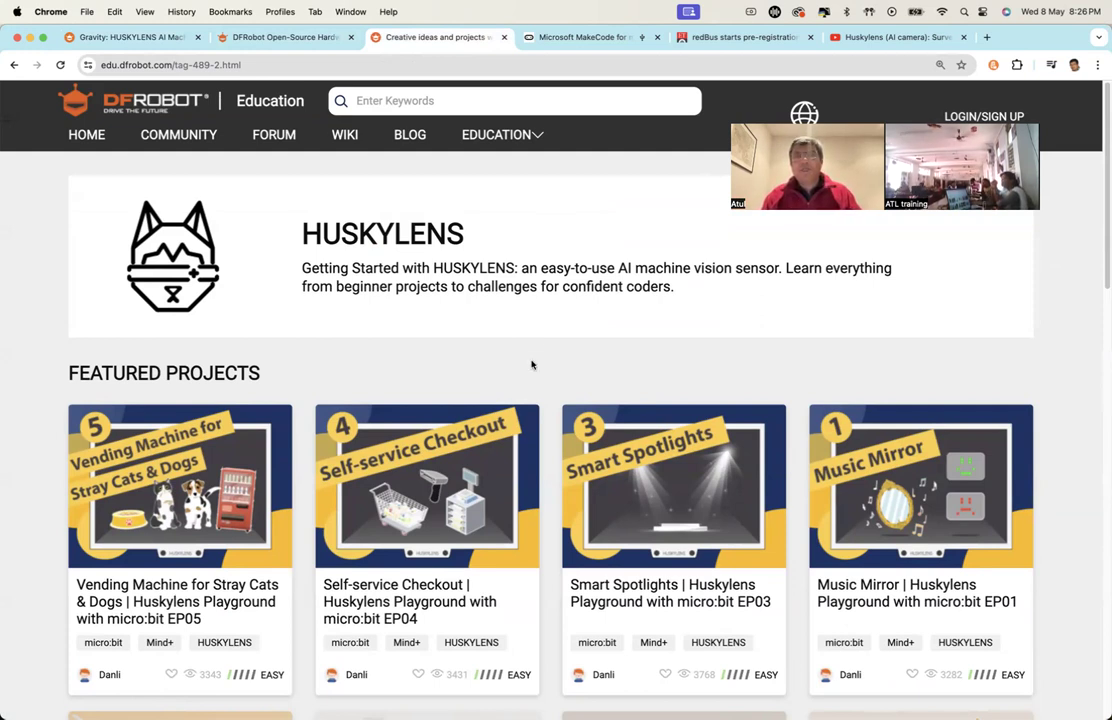